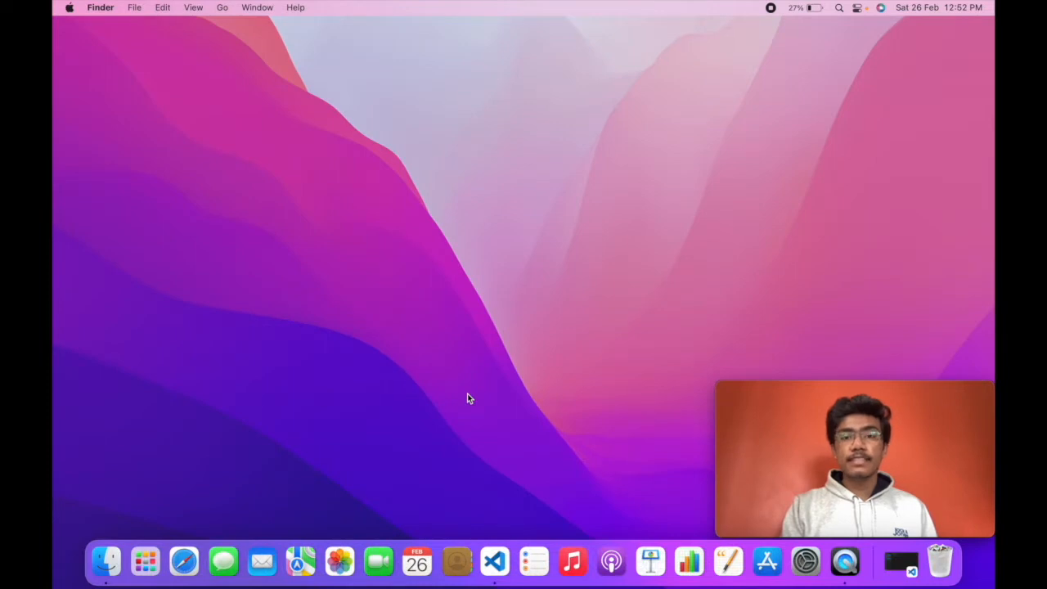
Insert a blank line after the output statement in Visual Studio Code
left_click(494, 561)
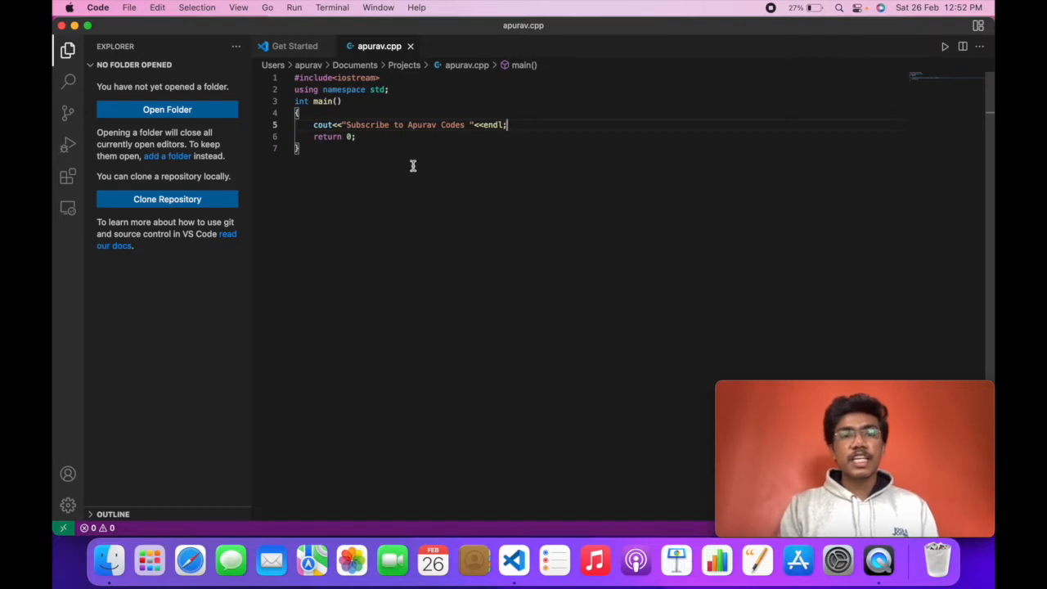
key("Enter")
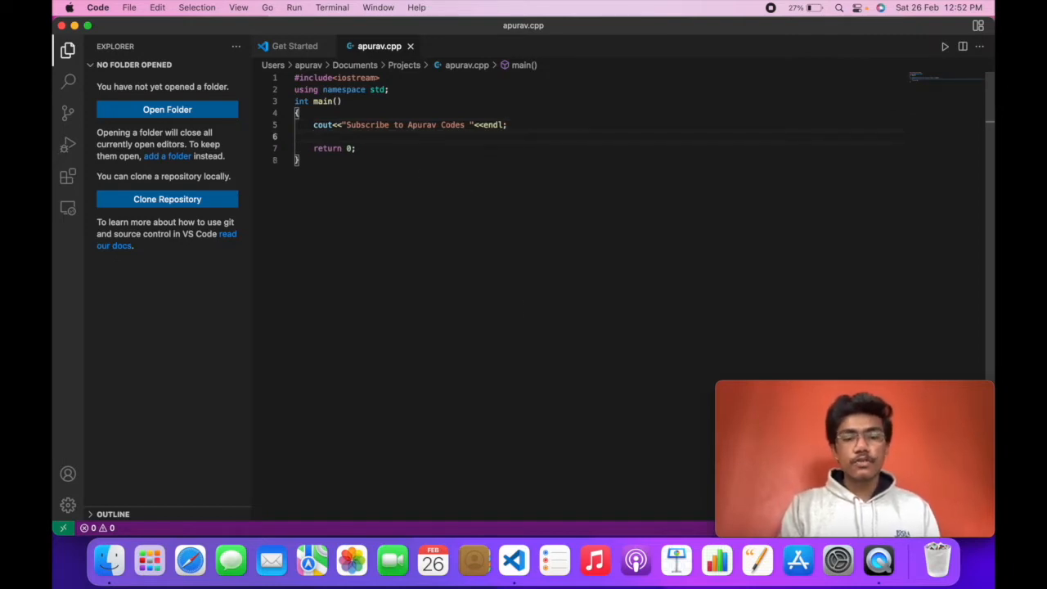
type("cd")
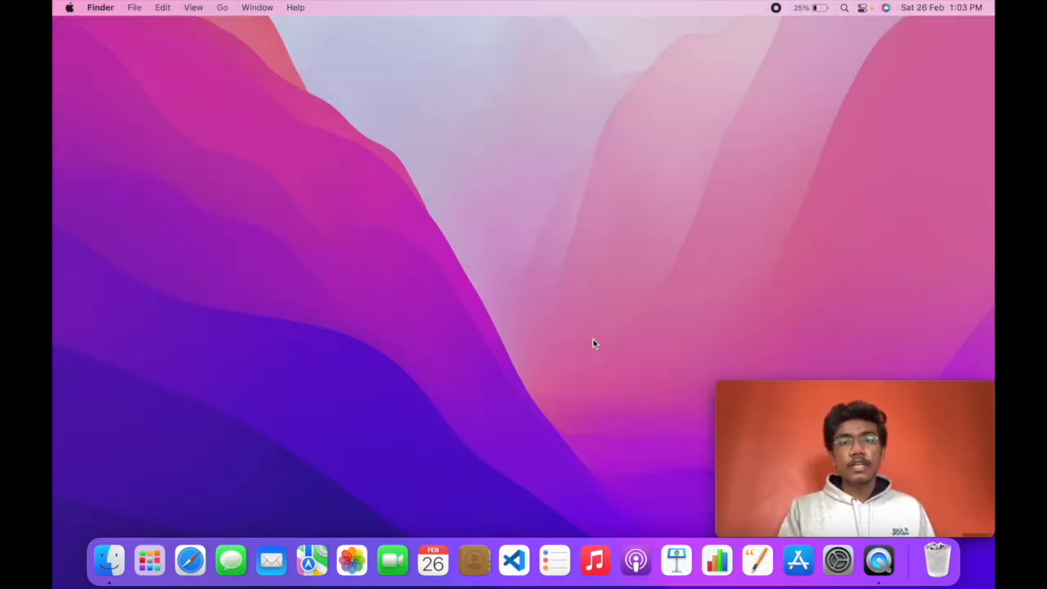
Open fig.io in Safari and watch its terminal demo of cd _Fig/ and git add deploy.sh
left_click(190, 560)
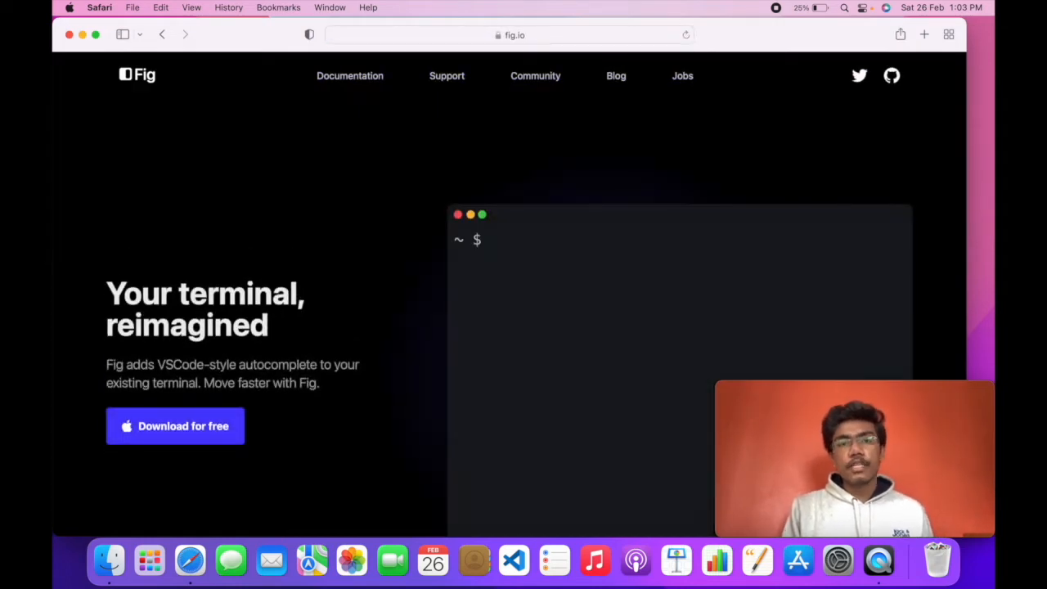
type("cd")
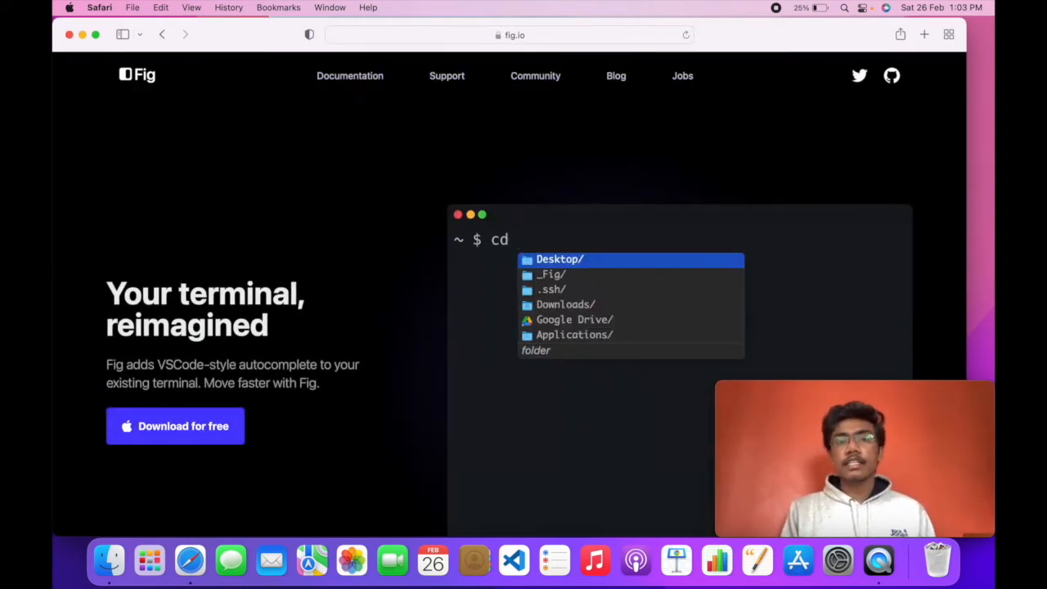
type("_Fig/cdn/")
type("git")
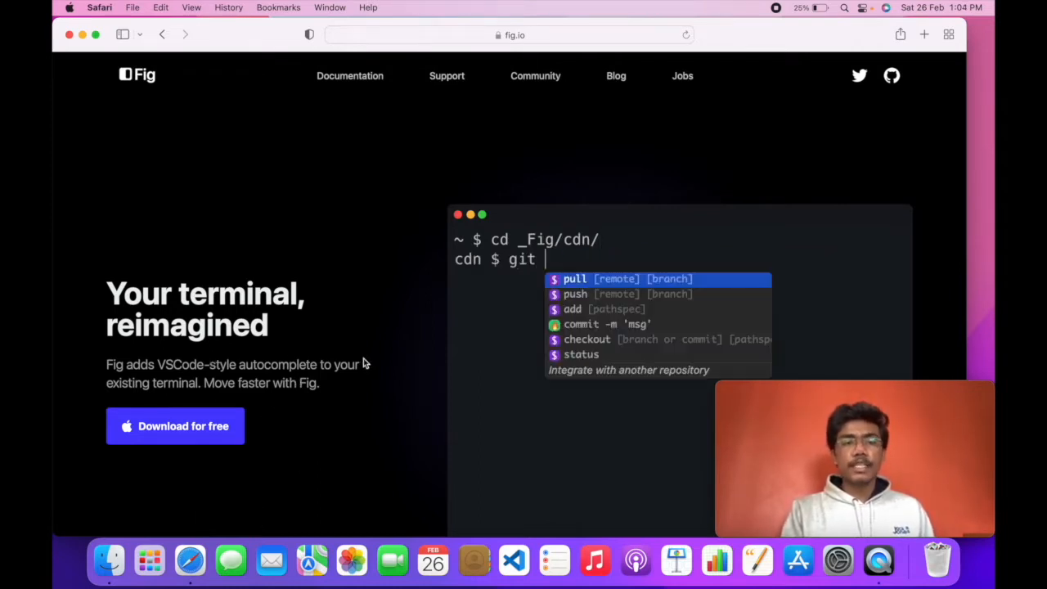
type("add")
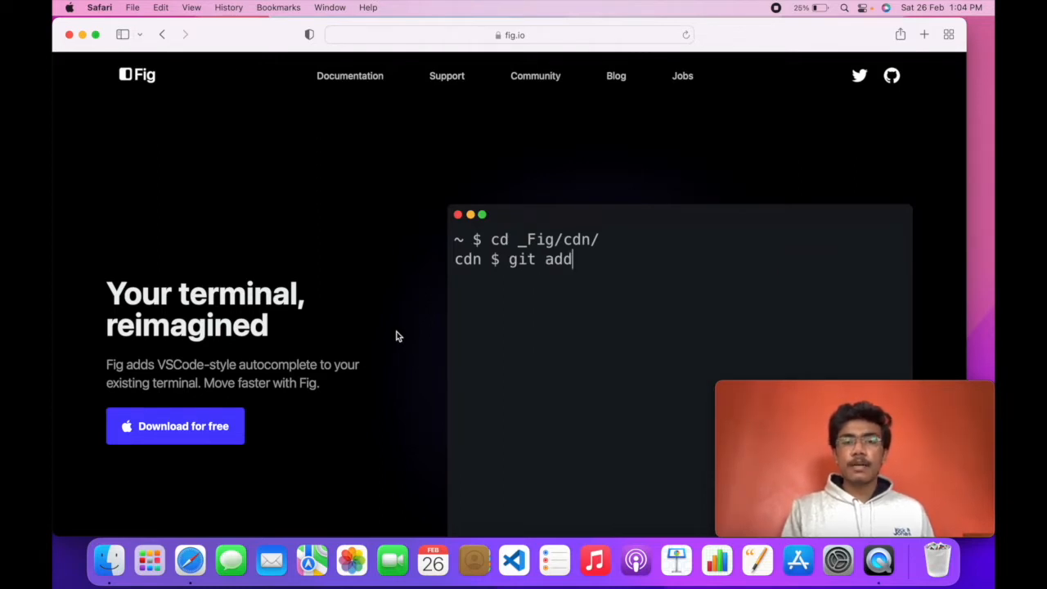
type("deploy.sh main.py")
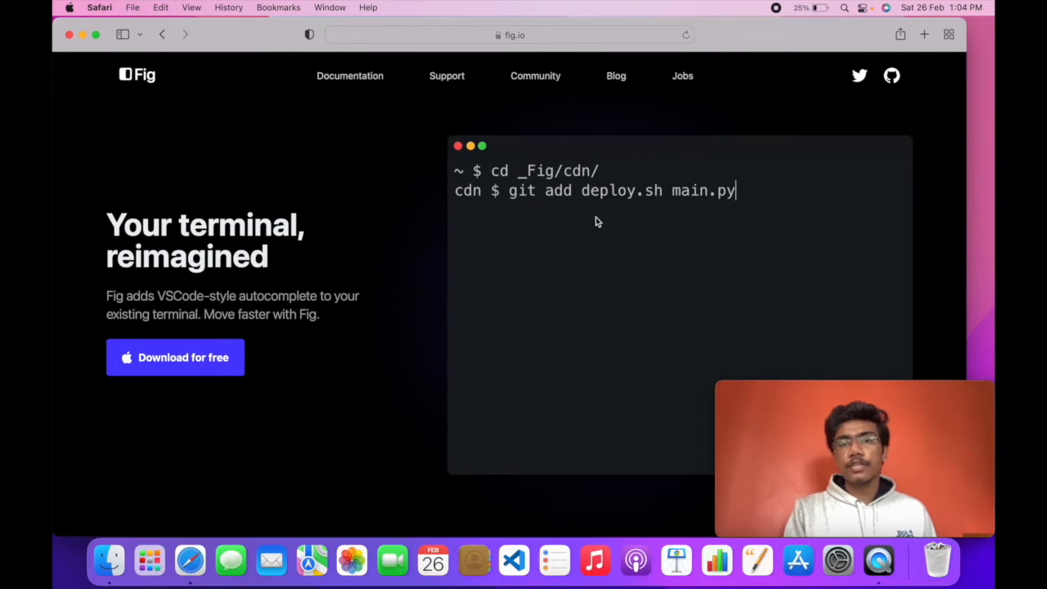
type("git")
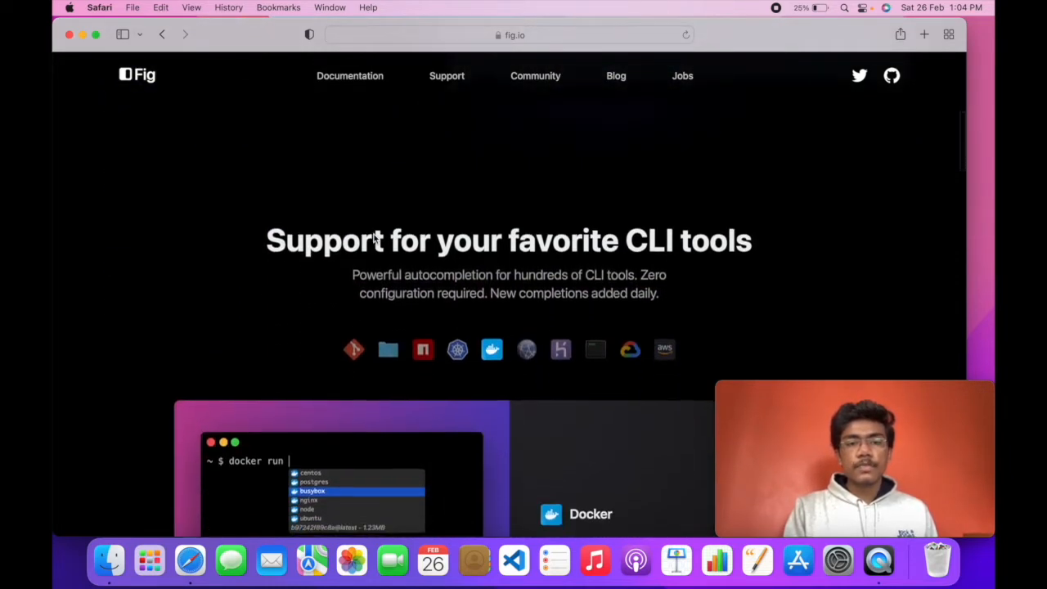
Preview Fig's Kubernetes, Scripts and Amazon Web Services completion demos
scroll("down", 3)
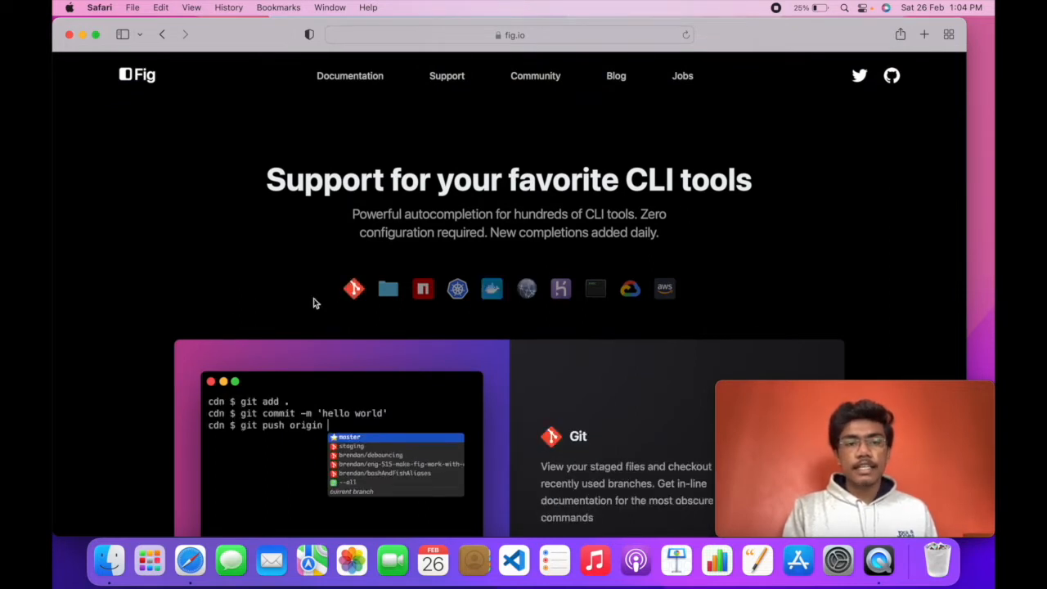
scroll("down", 3)
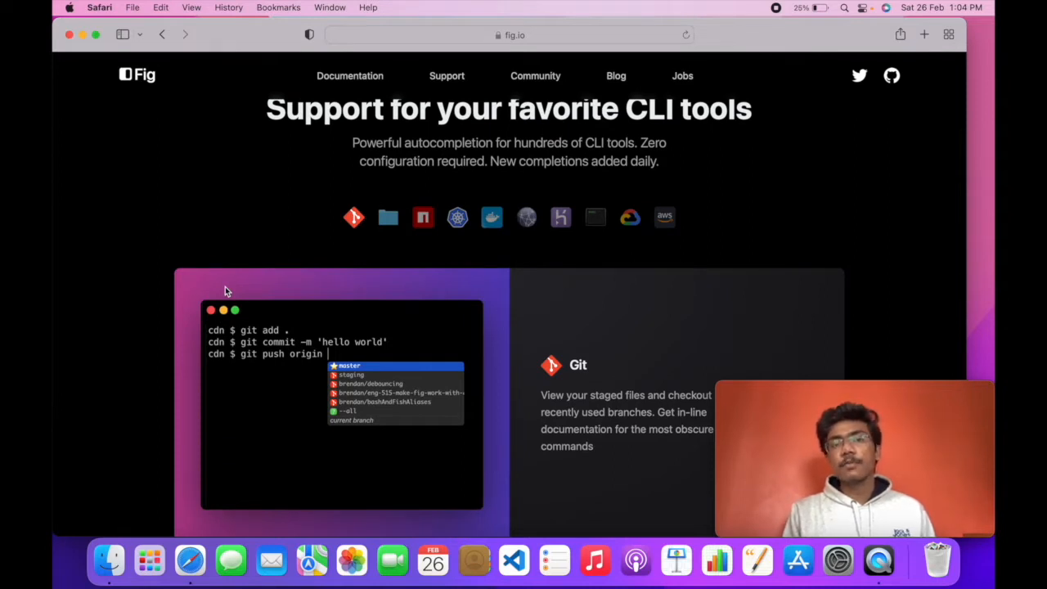
mouse_move(388, 233)
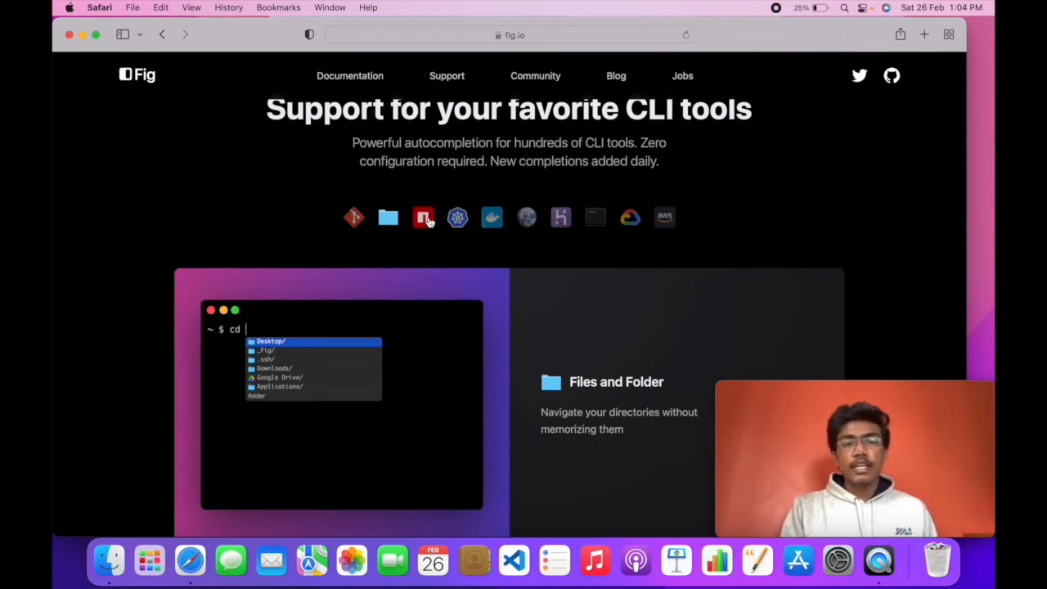
left_click(457, 218)
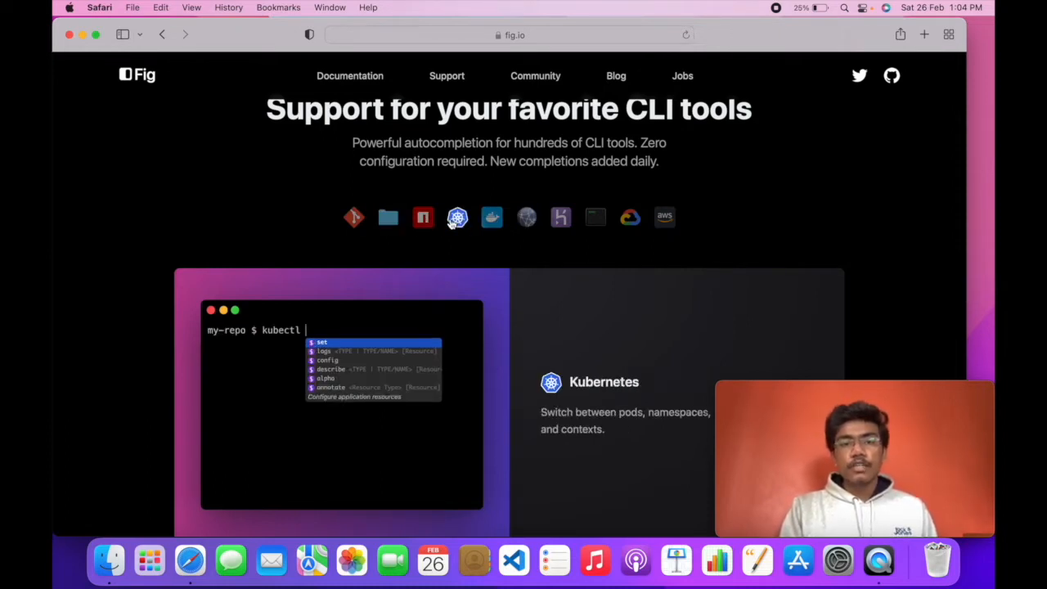
left_click(492, 216)
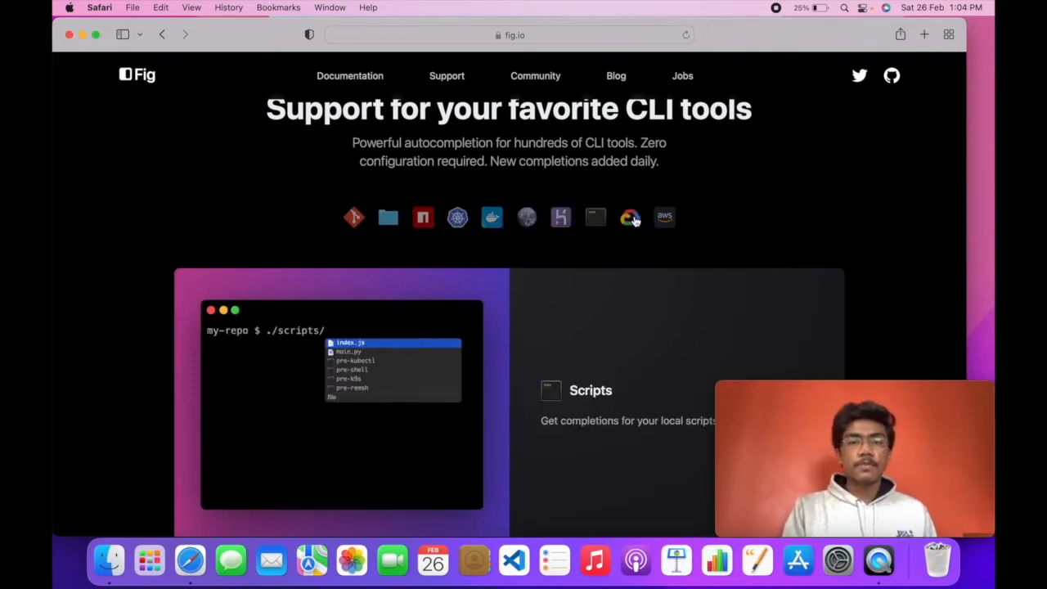
left_click(663, 217)
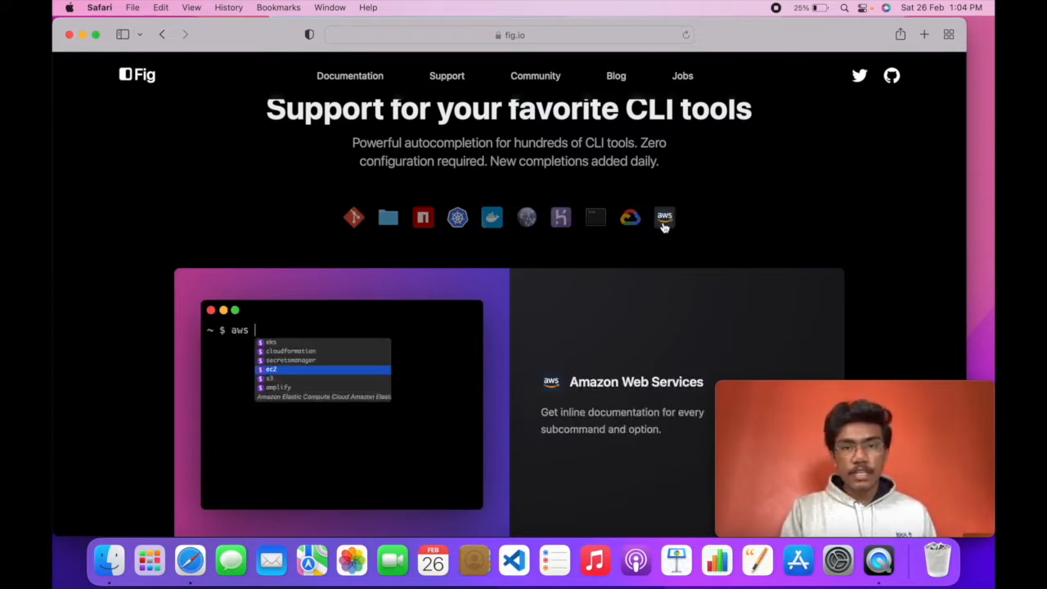
Scroll down to the Open Source and Documentation panel
scroll("down", 3)
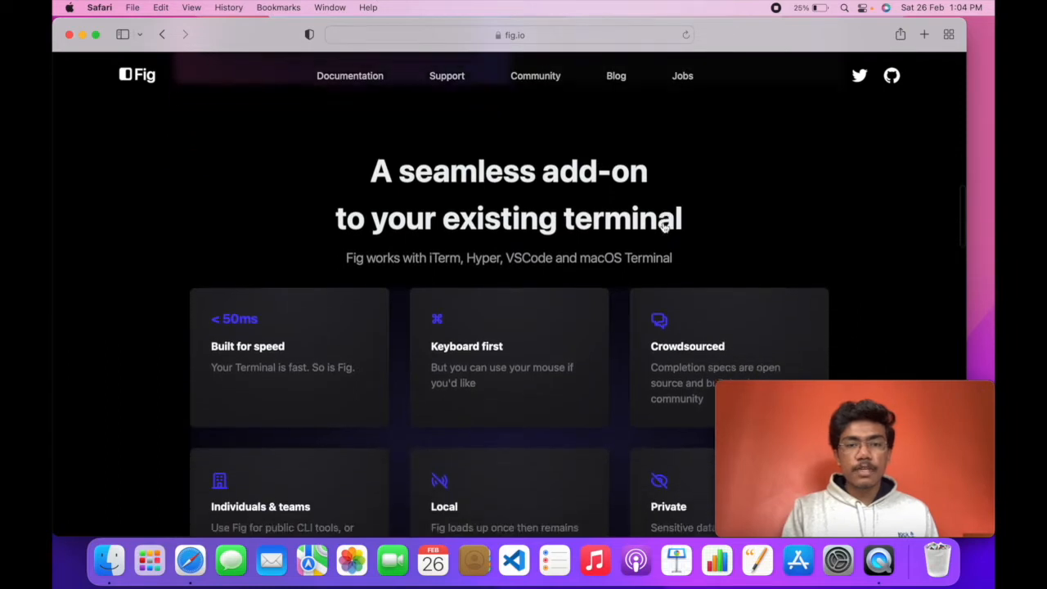
scroll("down", 3)
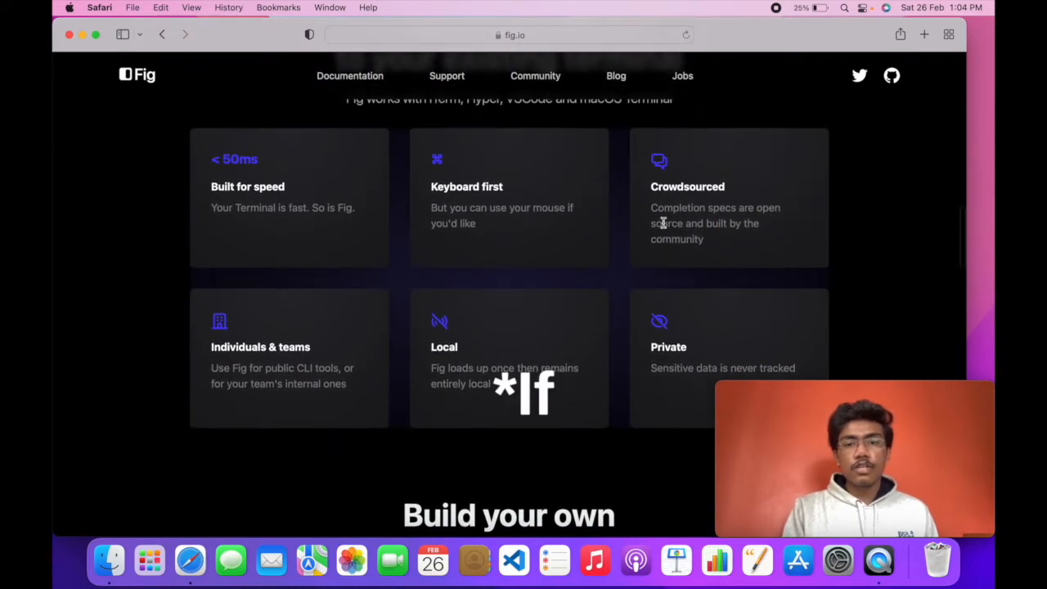
scroll("down", 3)
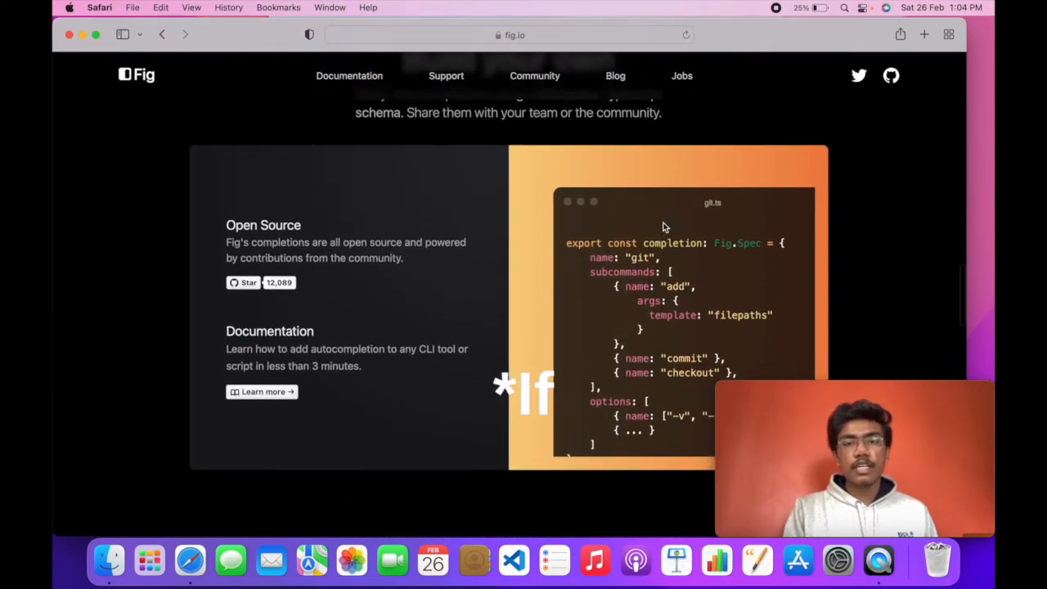
scroll("down", 3)
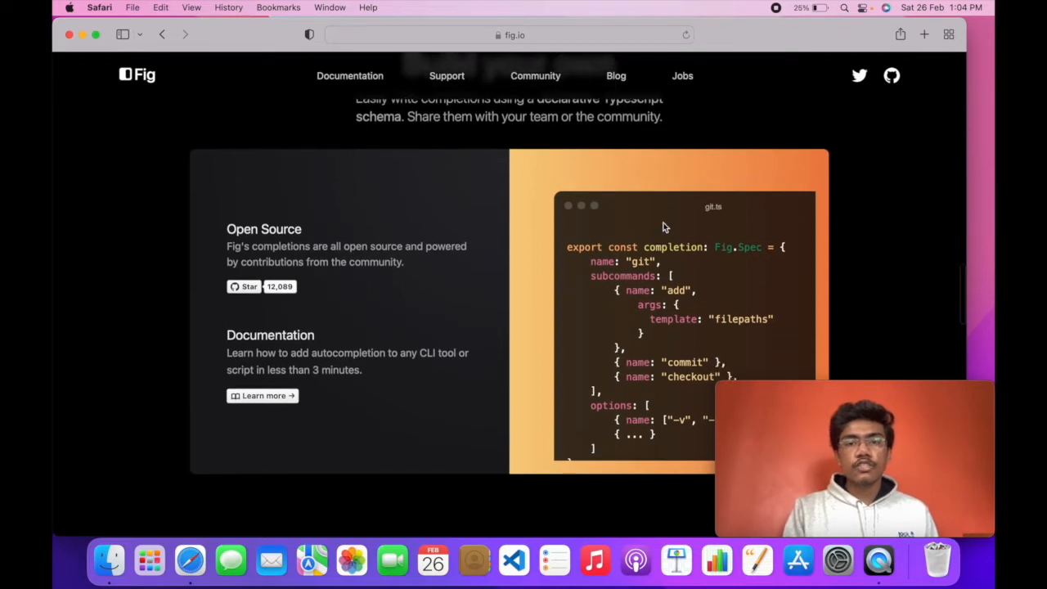
scroll("down", 3)
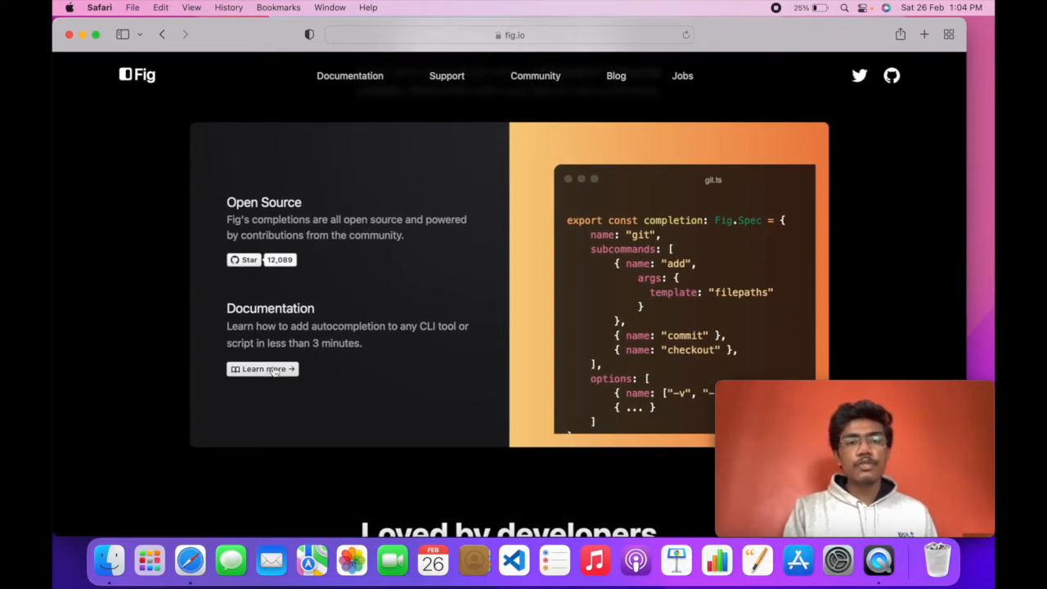
Skim the Getting Started docs, view the Discord community invite, then go back to fig.io
left_click(263, 369)
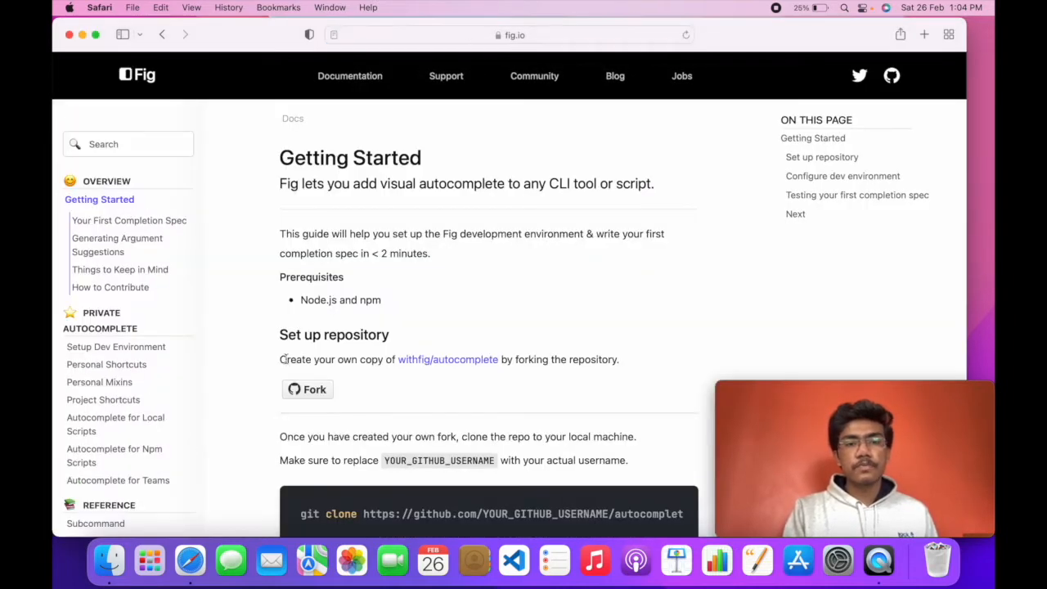
scroll("down", 3)
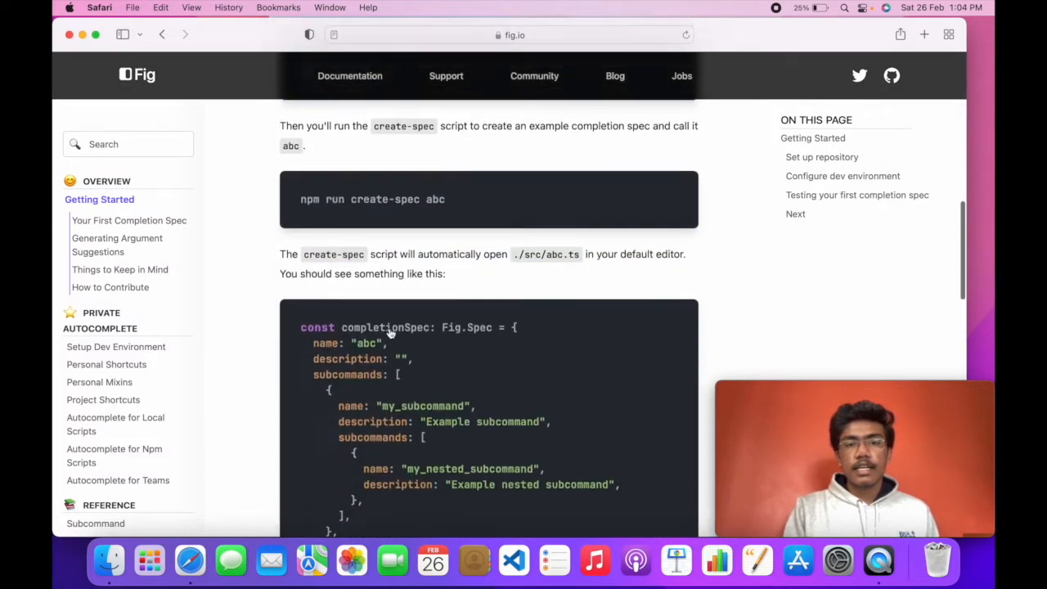
scroll("down", 3)
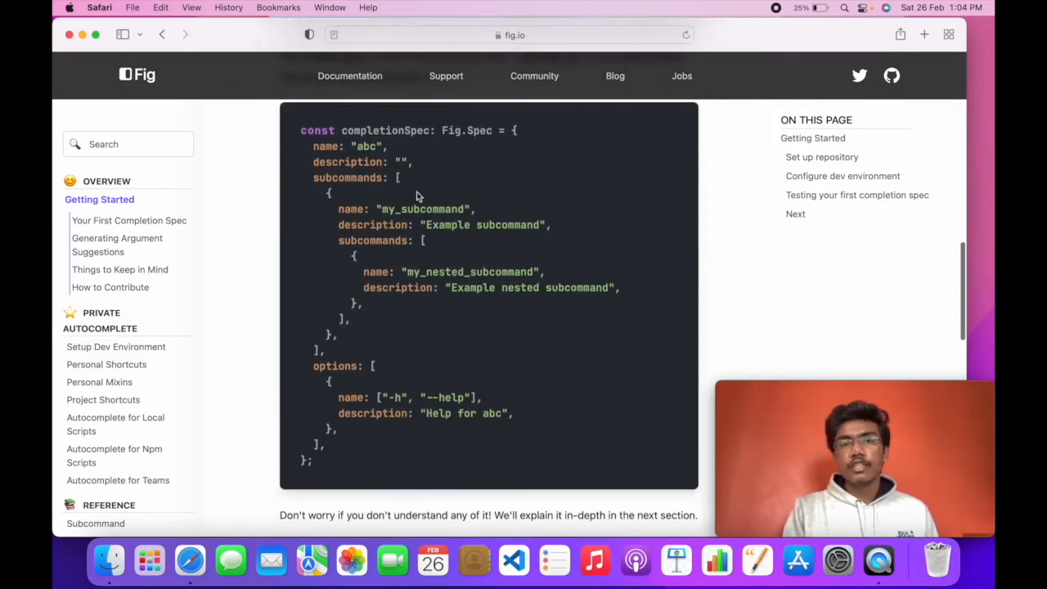
left_click(534, 75)
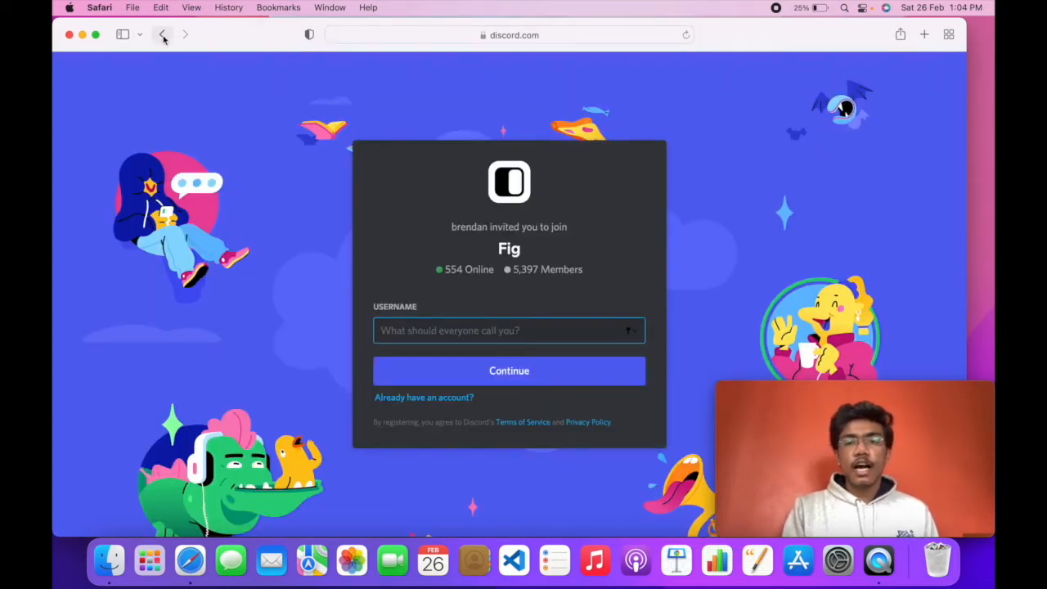
left_click(163, 35)
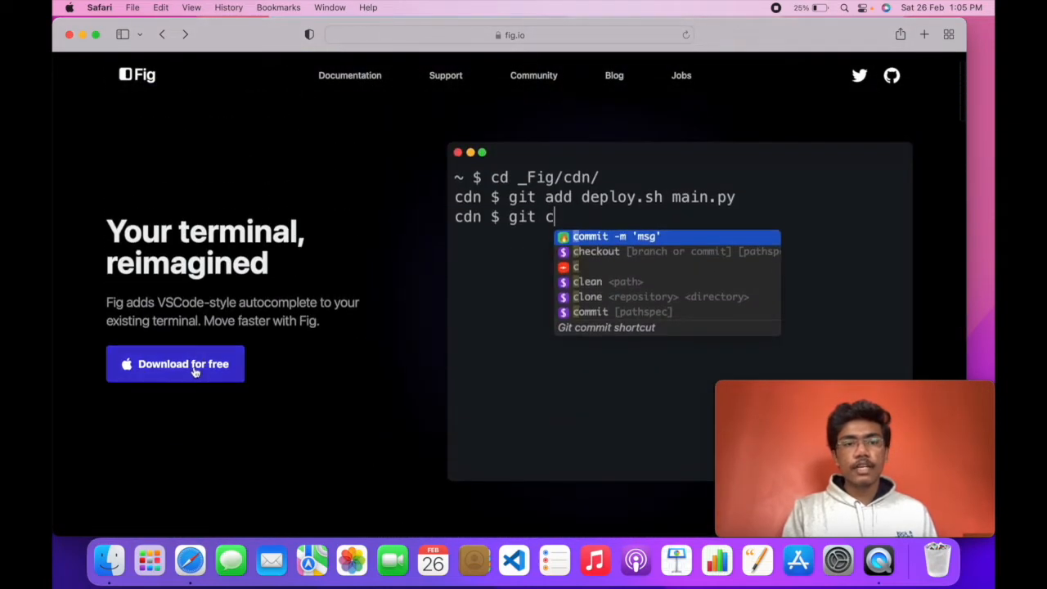
Download Fig for free and show the 46 MB installer in Safari's Downloads
left_click(175, 363)
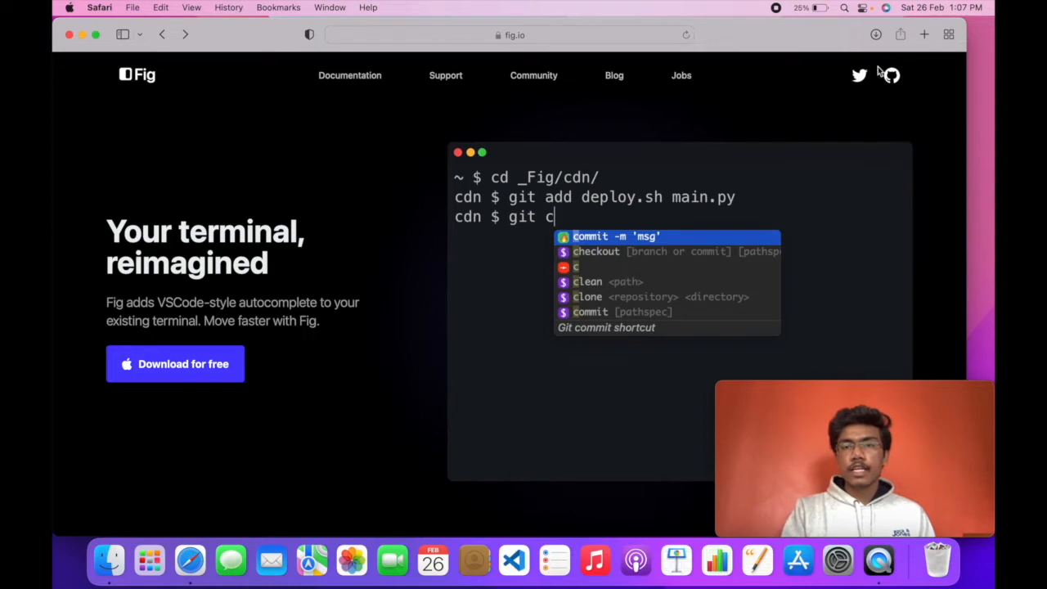
left_click(876, 34)
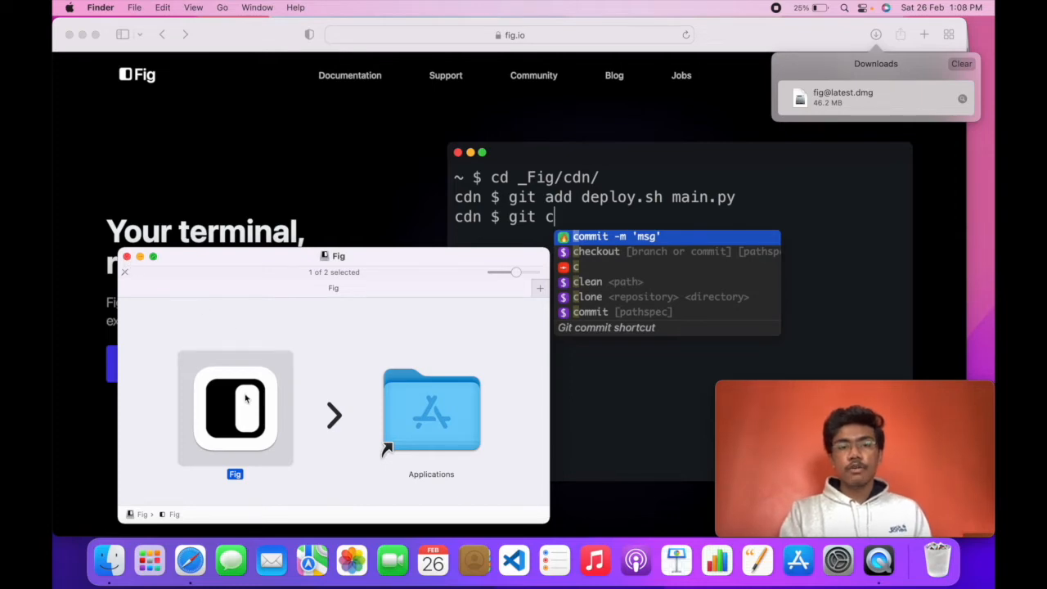
Launch the Fig app from the Applications folder
double_click(431, 409)
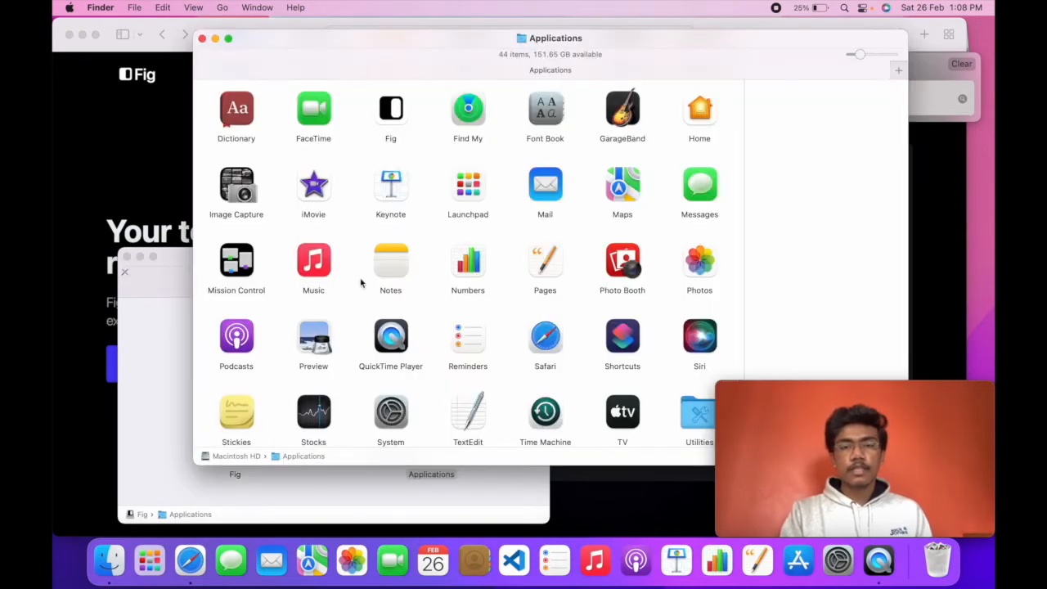
scroll("up", 3)
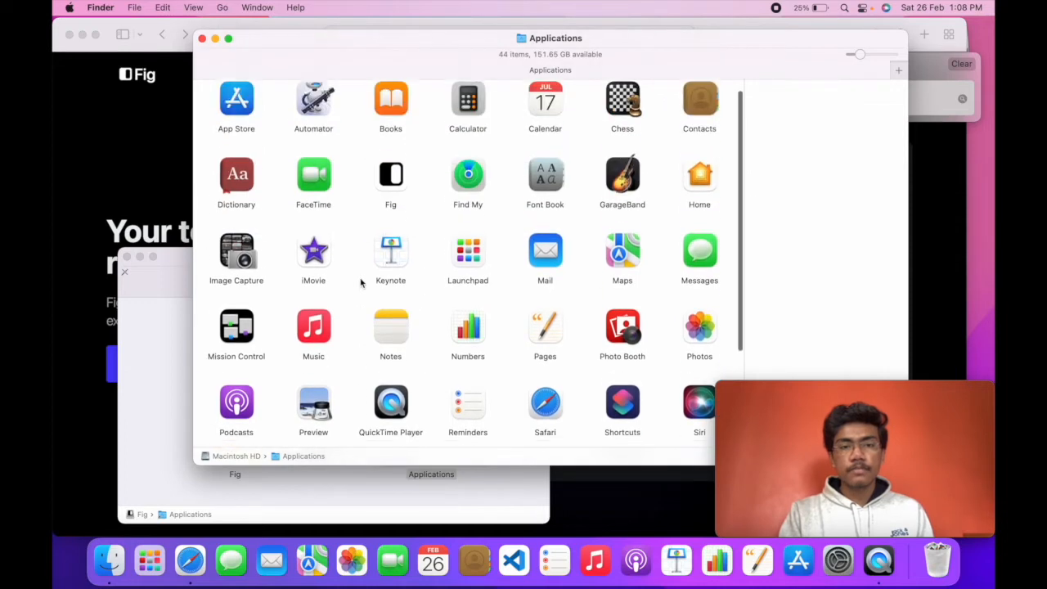
left_click(390, 184)
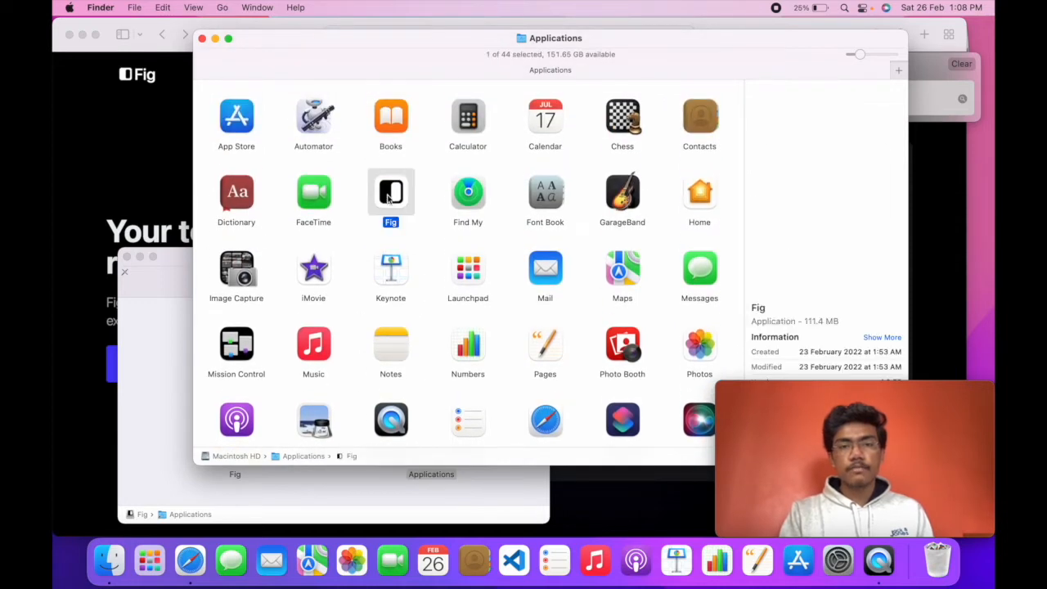
double_click(390, 191)
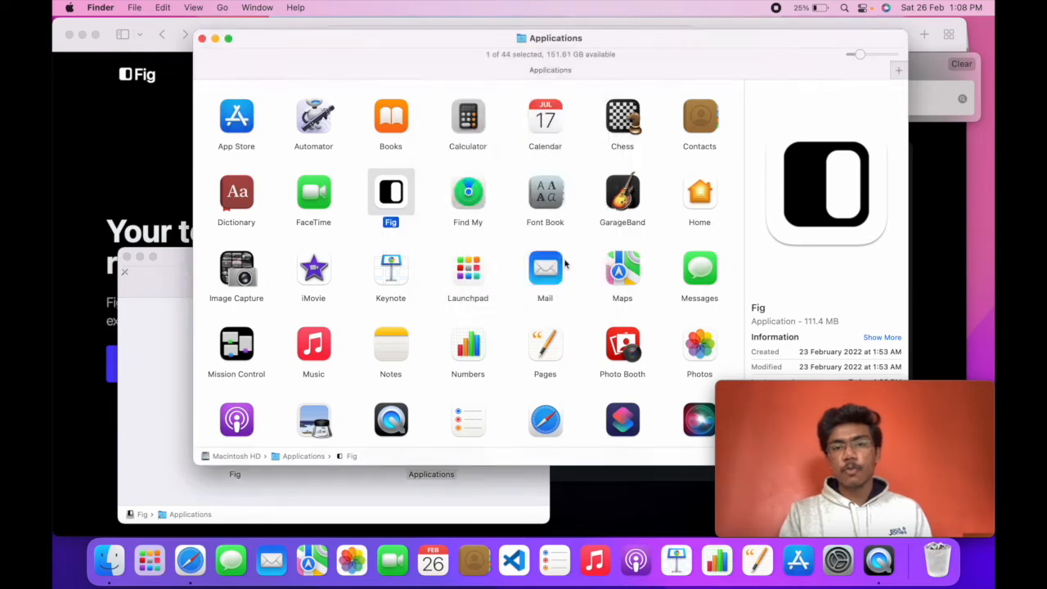
double_click(391, 191)
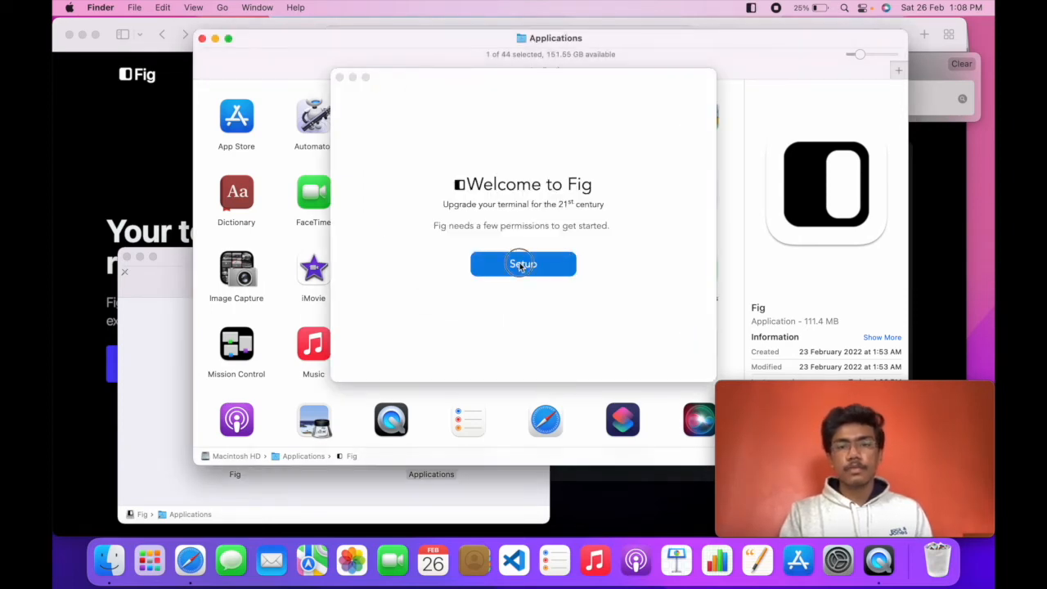
Start Fig setup and request Accessibility permission from the Welcome to Fig window
left_click(522, 264)
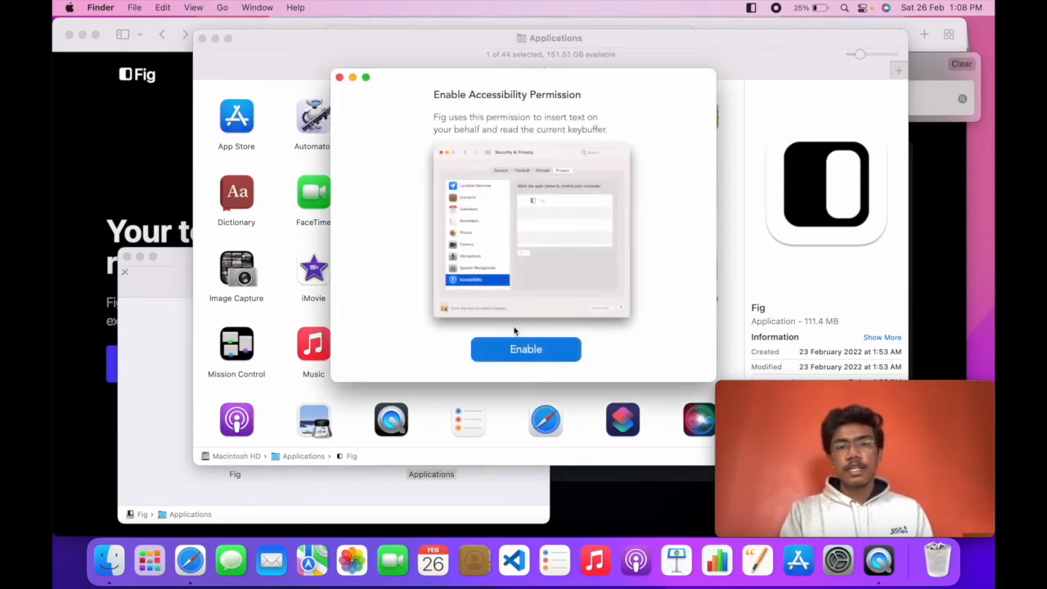
left_click(526, 349)
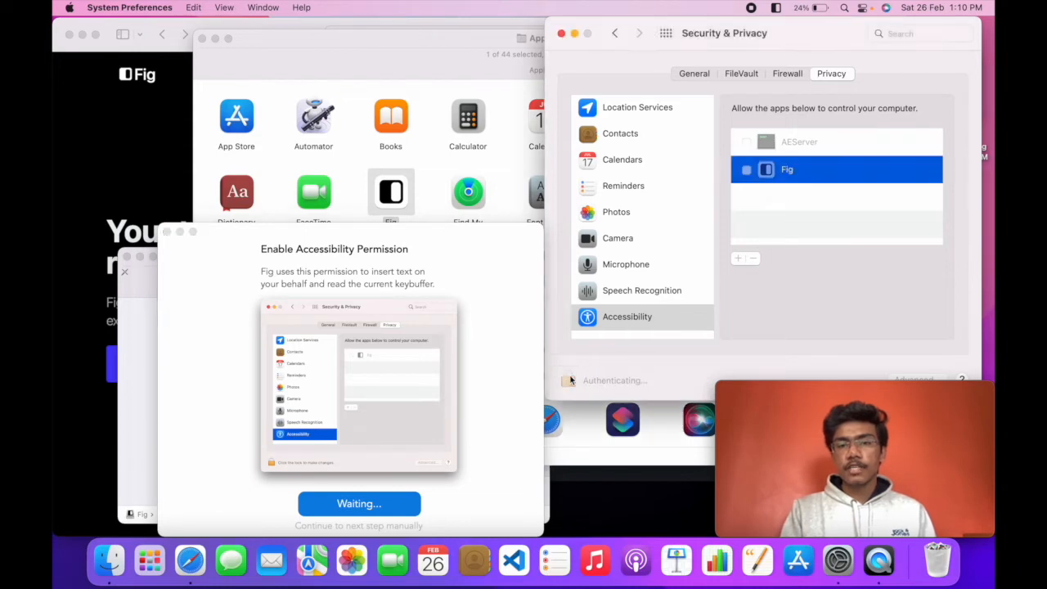
Unlock Security & Privacy with the password and tick Fig under Privacy > Accessibility
type("••")
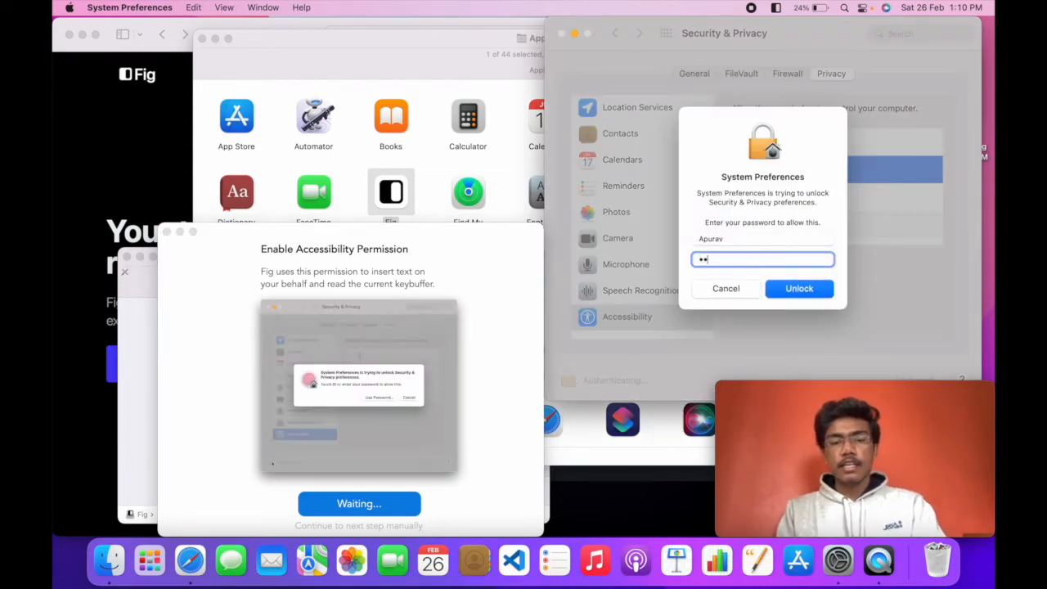
left_click(799, 288)
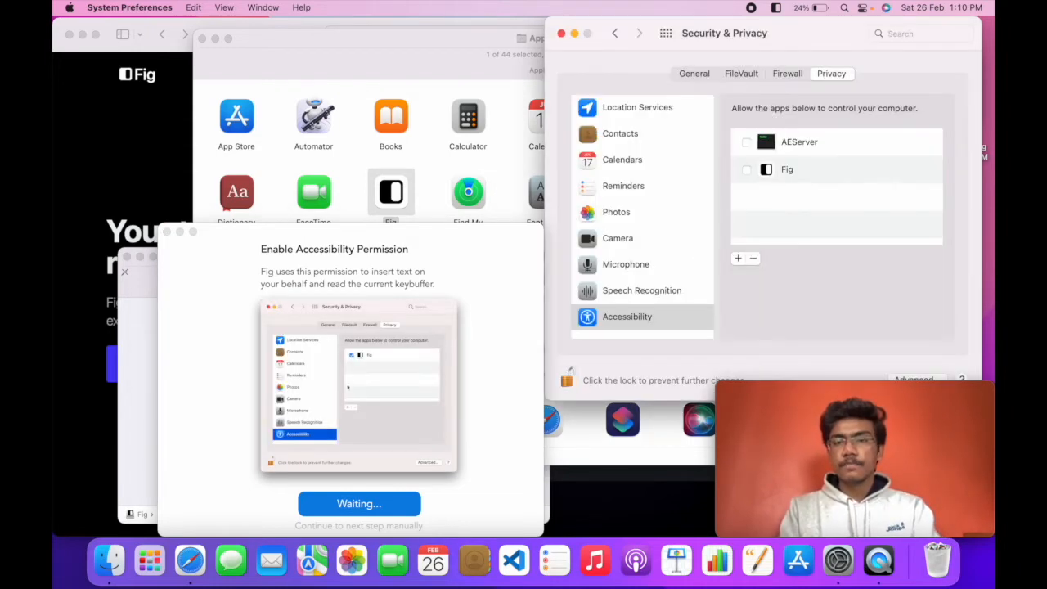
left_click(746, 169)
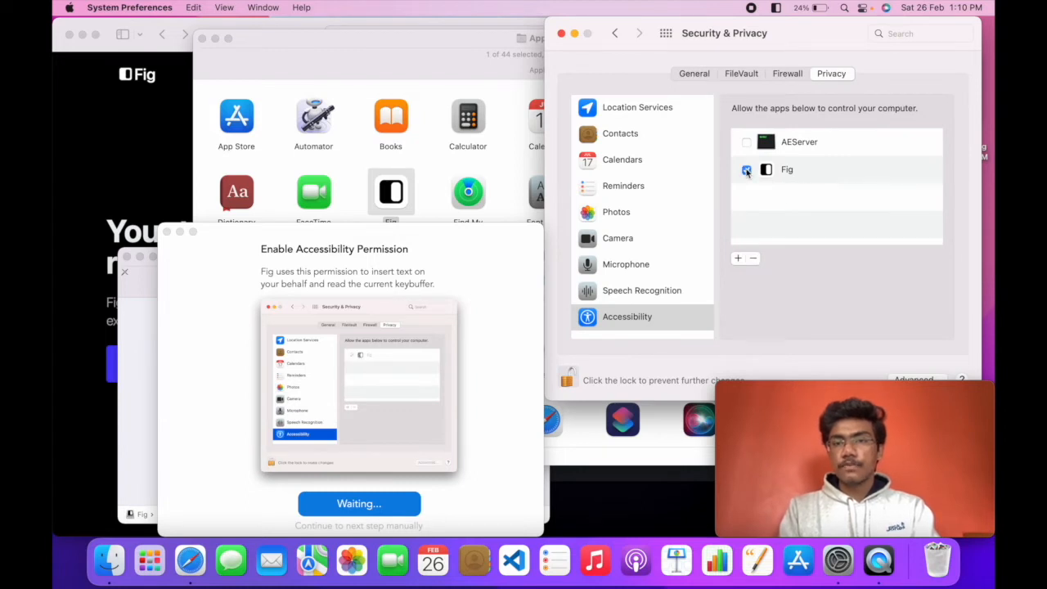
left_click(745, 170)
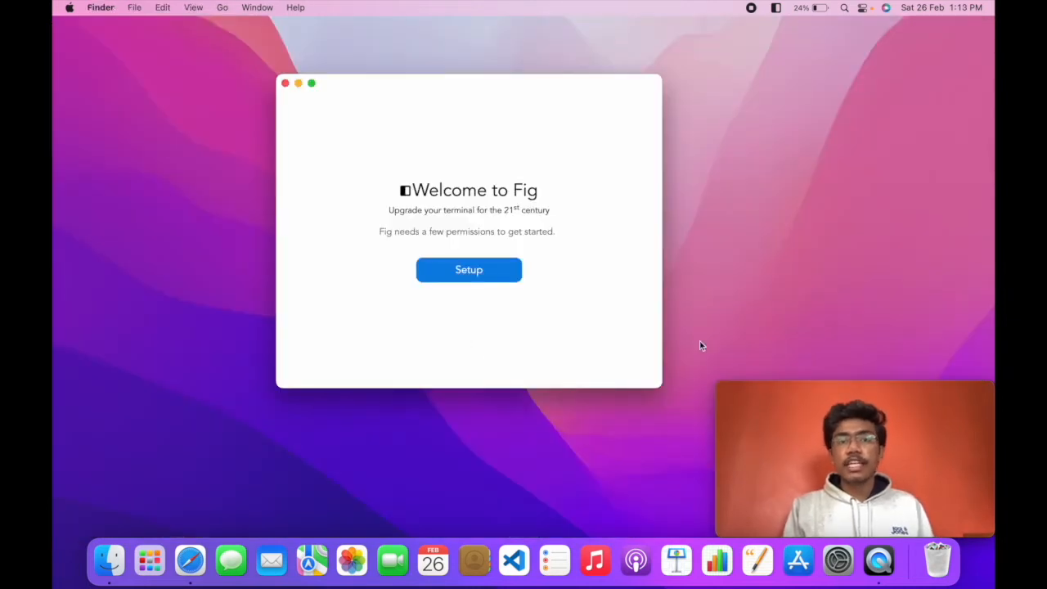
Enable accessibility again and continue past Tips for Troubleshooting and Privacy & Security
left_click(469, 269)
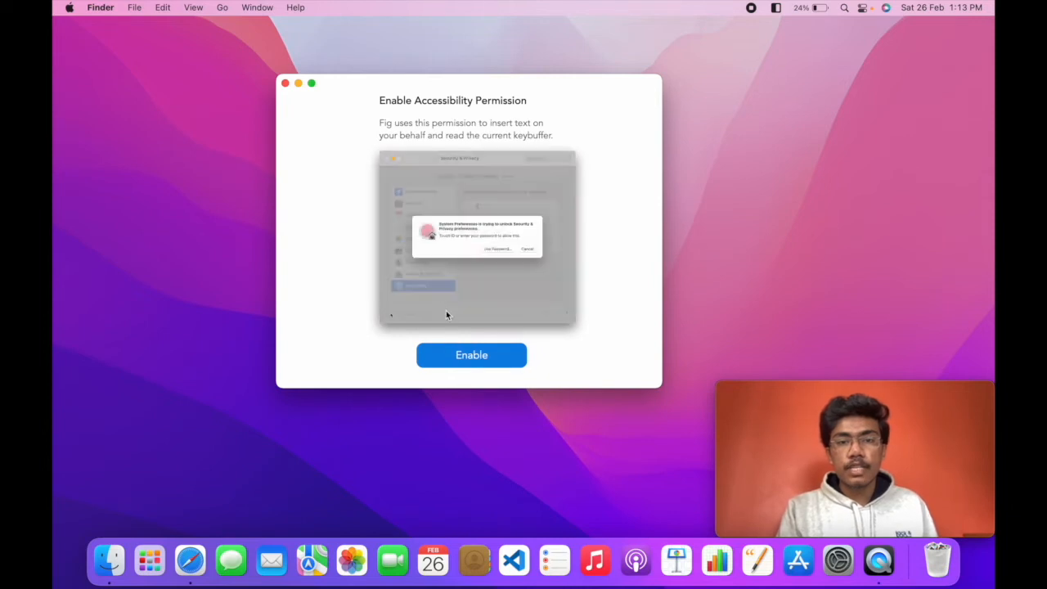
left_click(472, 354)
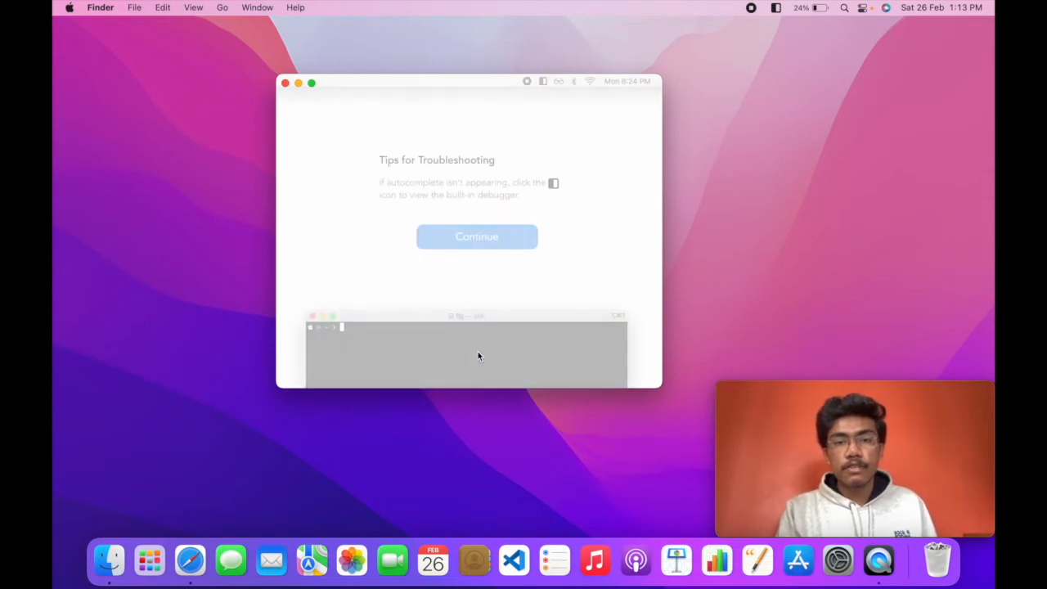
left_click(543, 81)
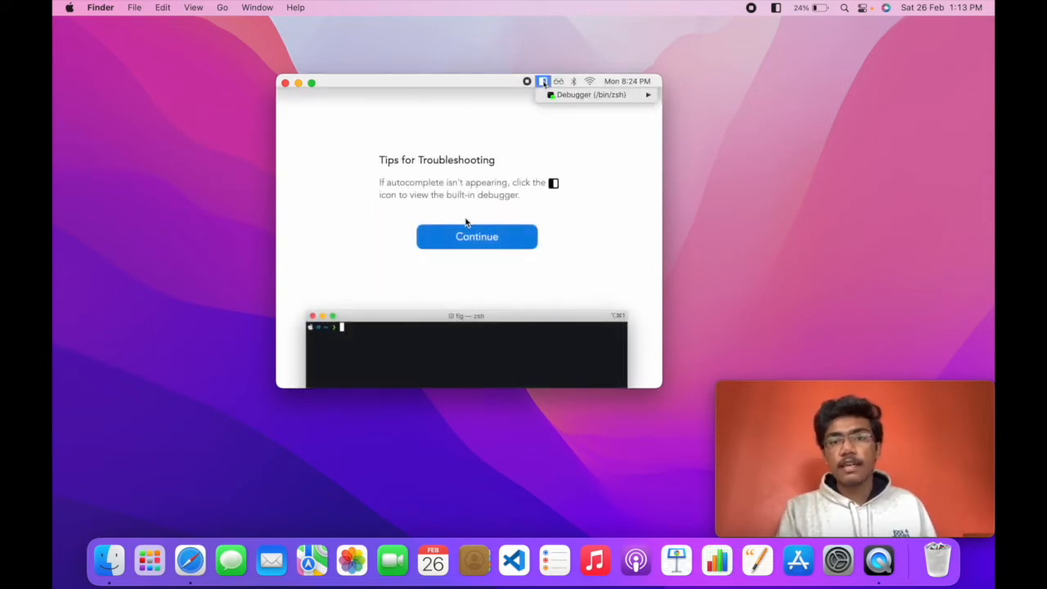
mouse_move(495, 270)
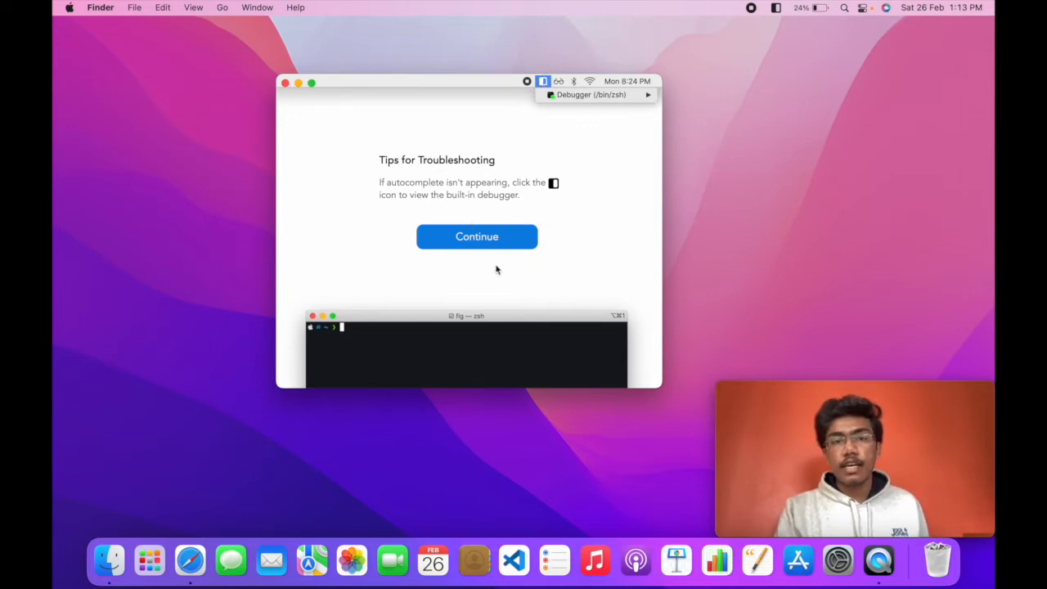
left_click(476, 236)
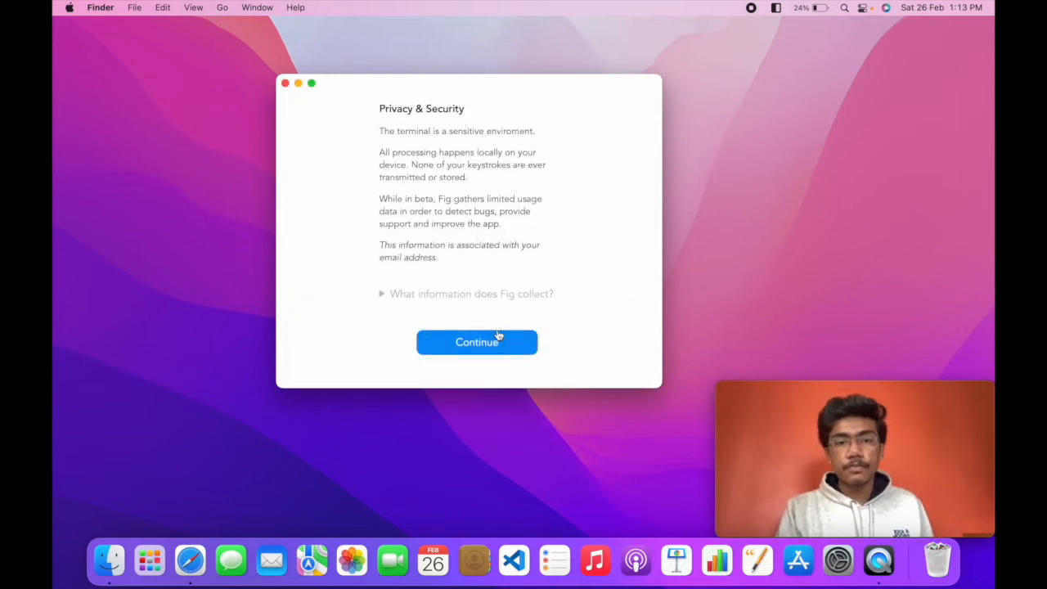
left_click(476, 342)
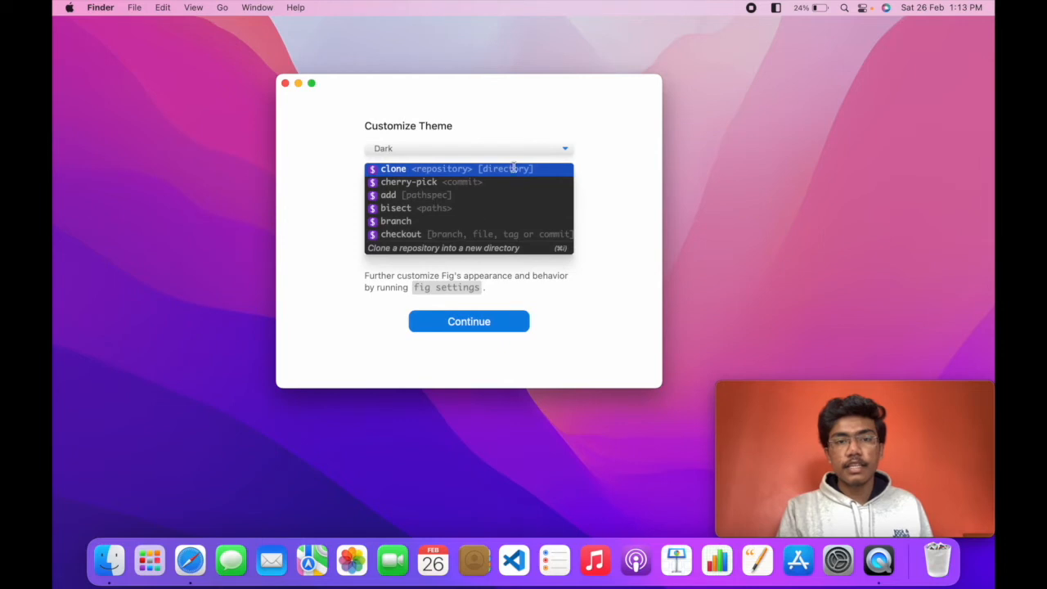
Choose Dark in the Customize Theme dropdown and continue
left_click(469, 148)
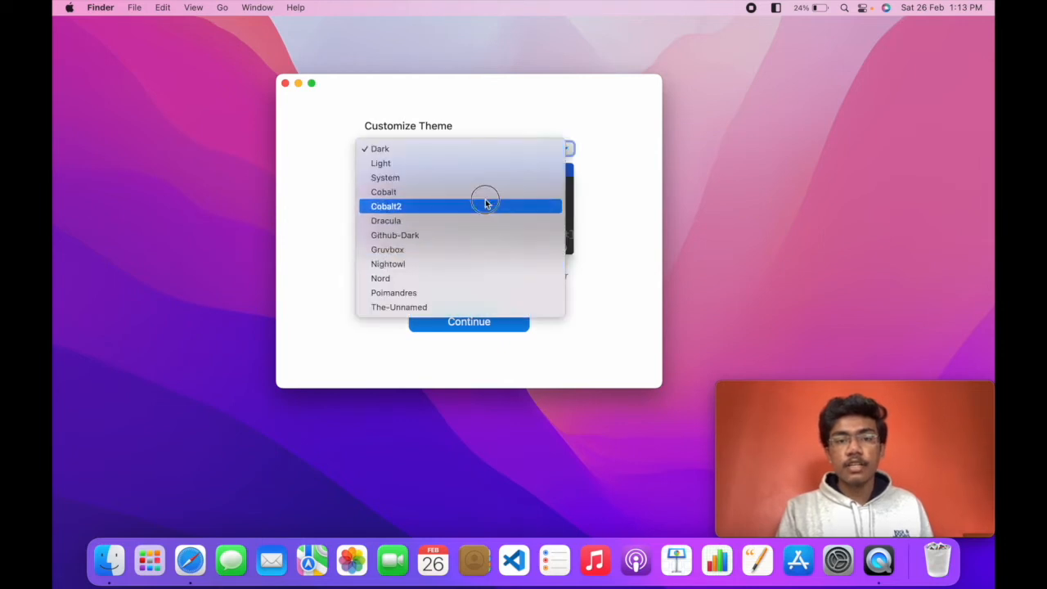
left_click(379, 148)
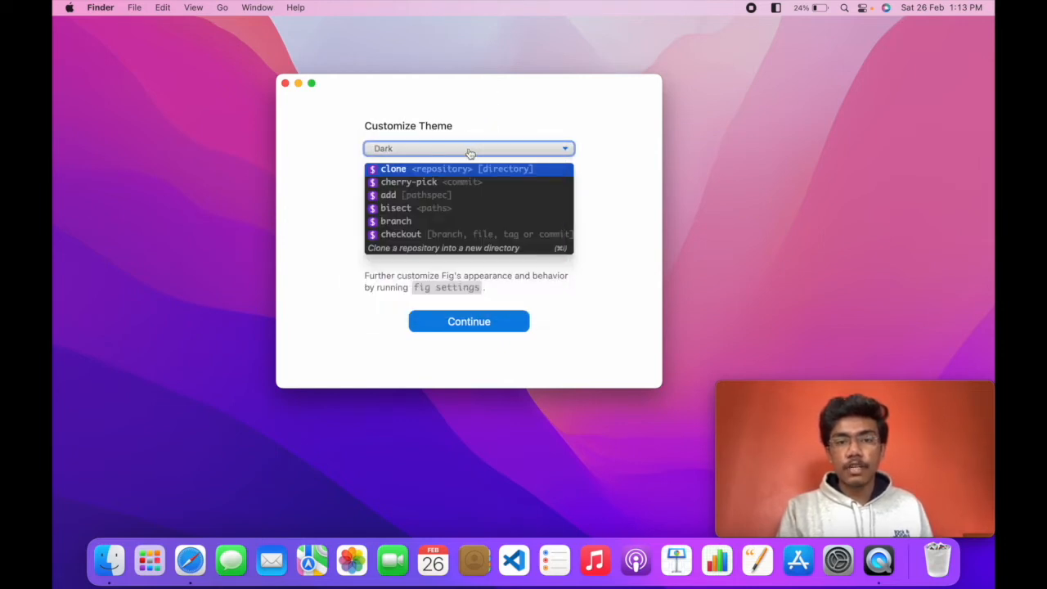
left_click(469, 321)
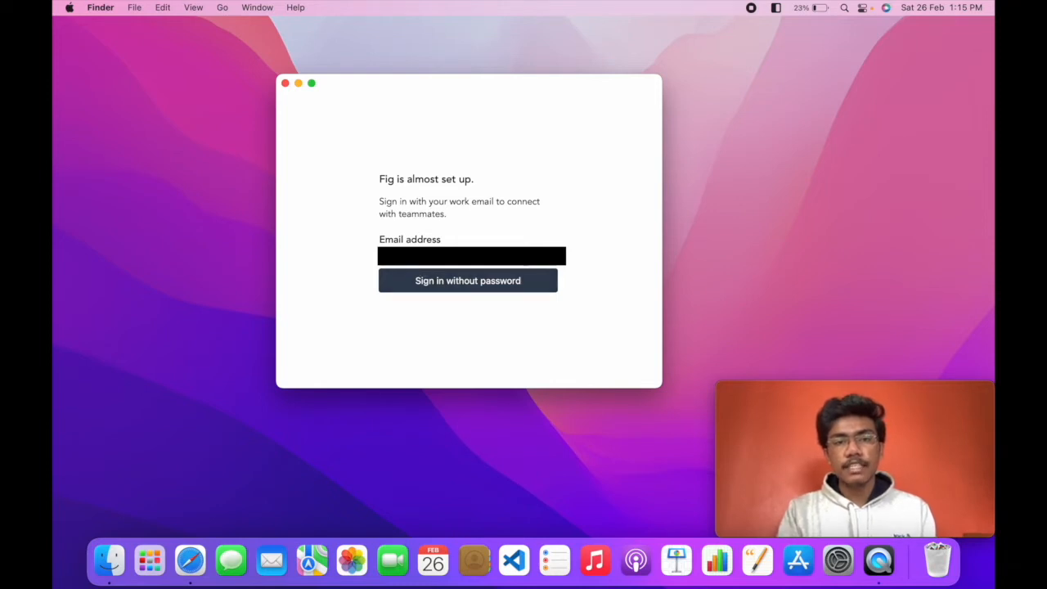
Sign in with the work email without a password, then confirm it with the emailed code
left_click(468, 281)
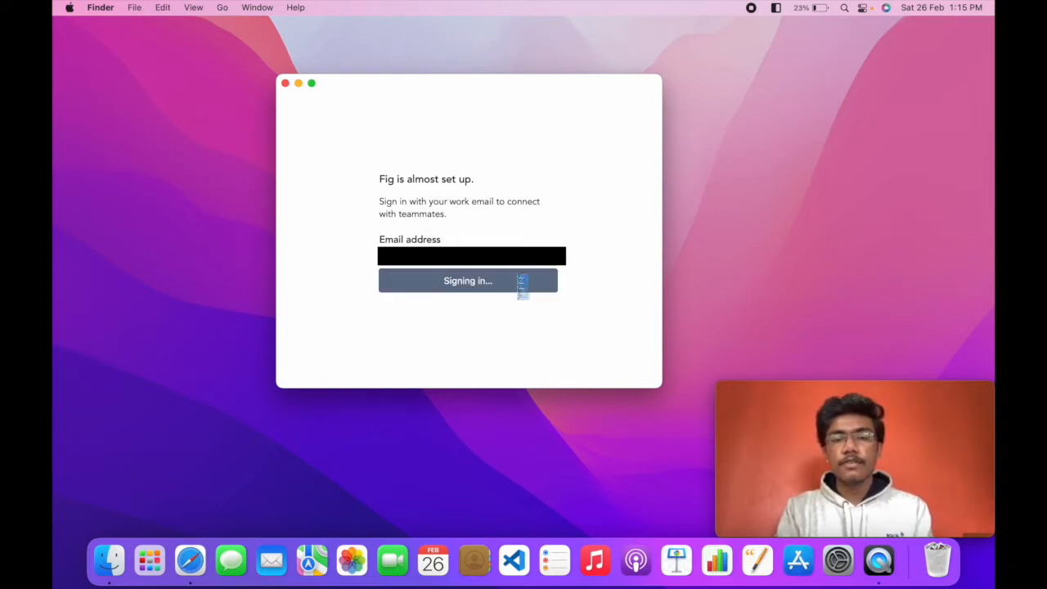
left_click(468, 281)
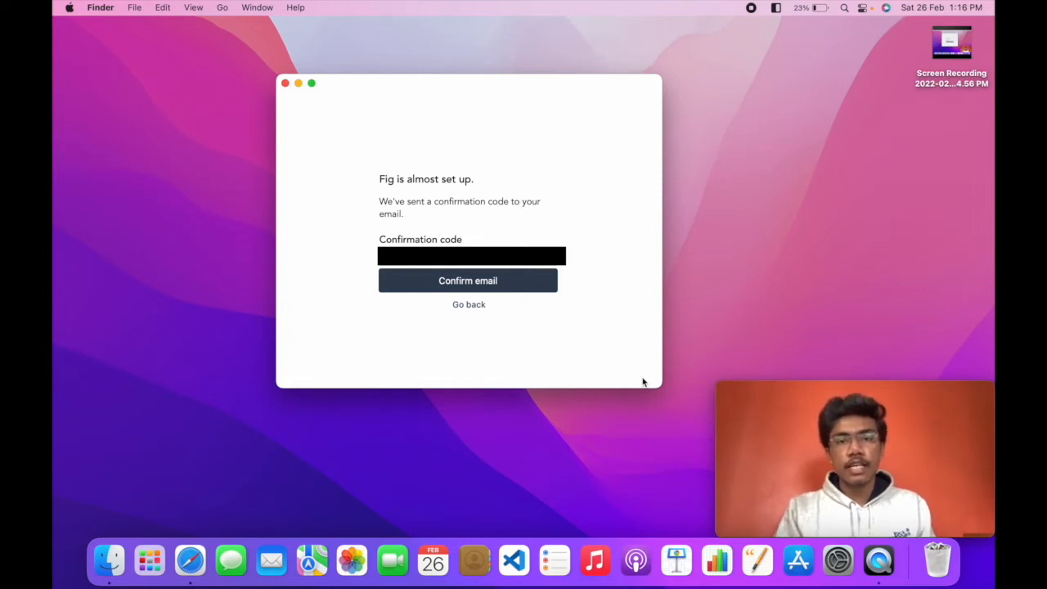
left_click(468, 281)
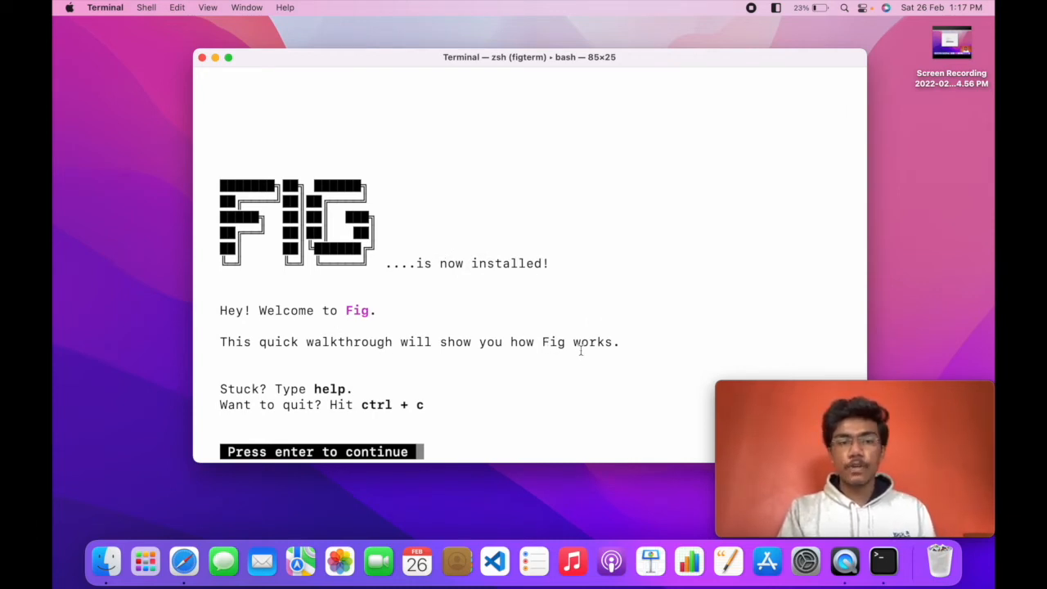
Move past the welcome screen and use cd autocomplete to select the .fig/ folder
key("enter")
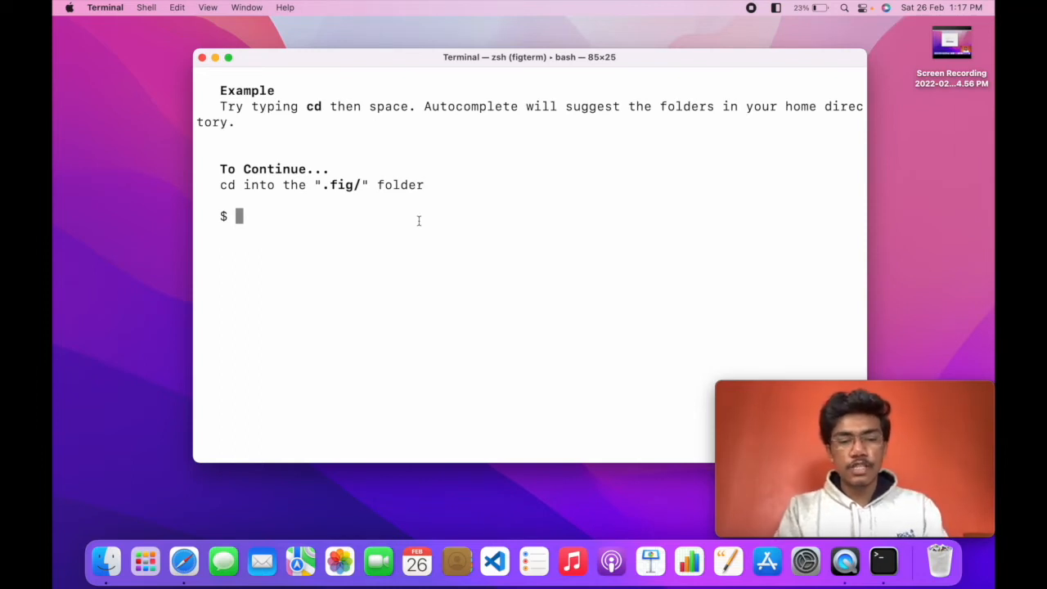
type("cd")
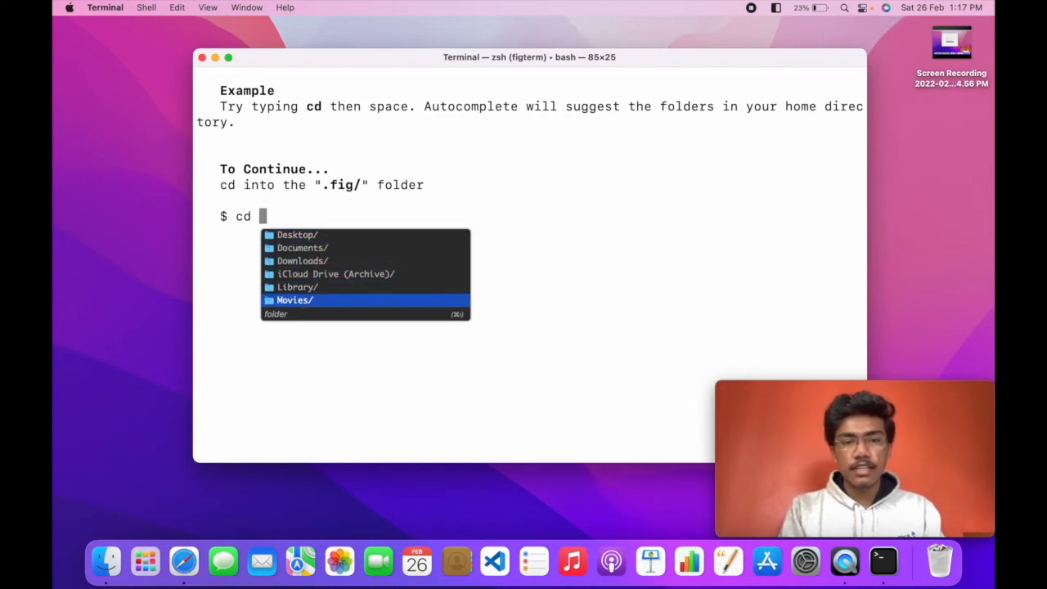
key("Up")
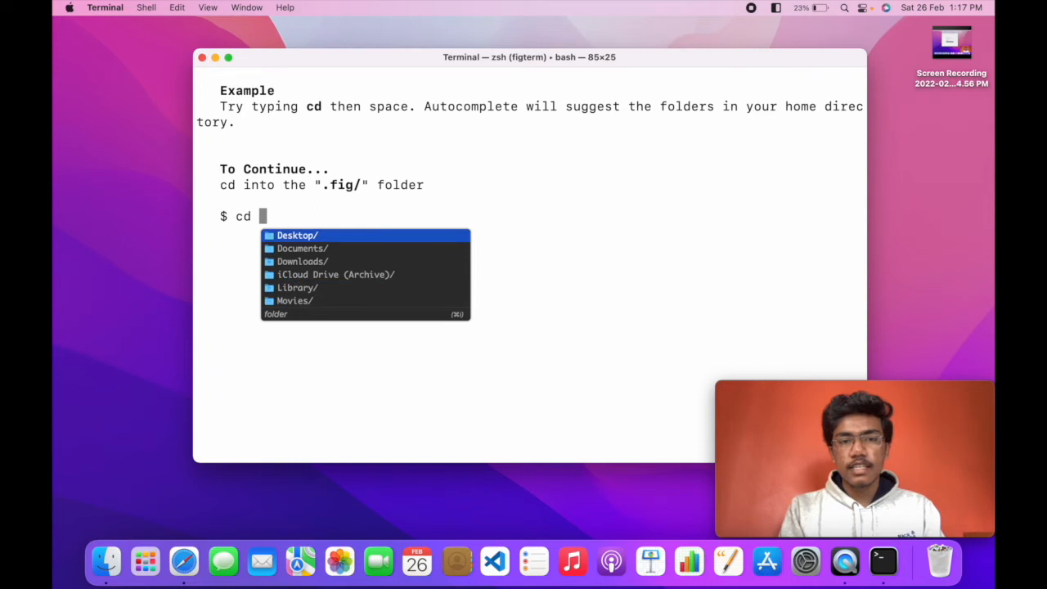
key("Down")
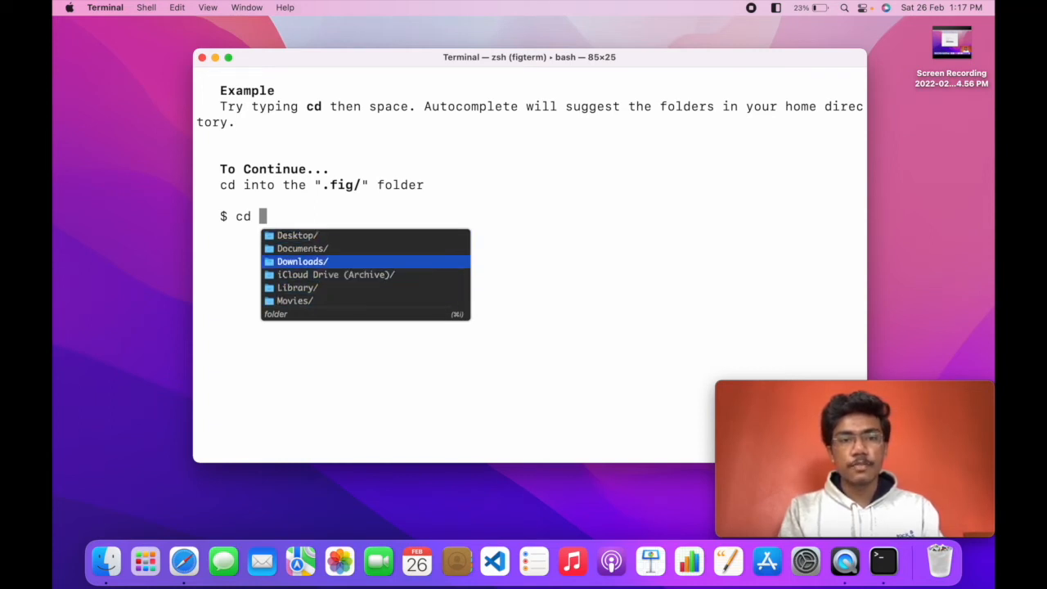
type(".")
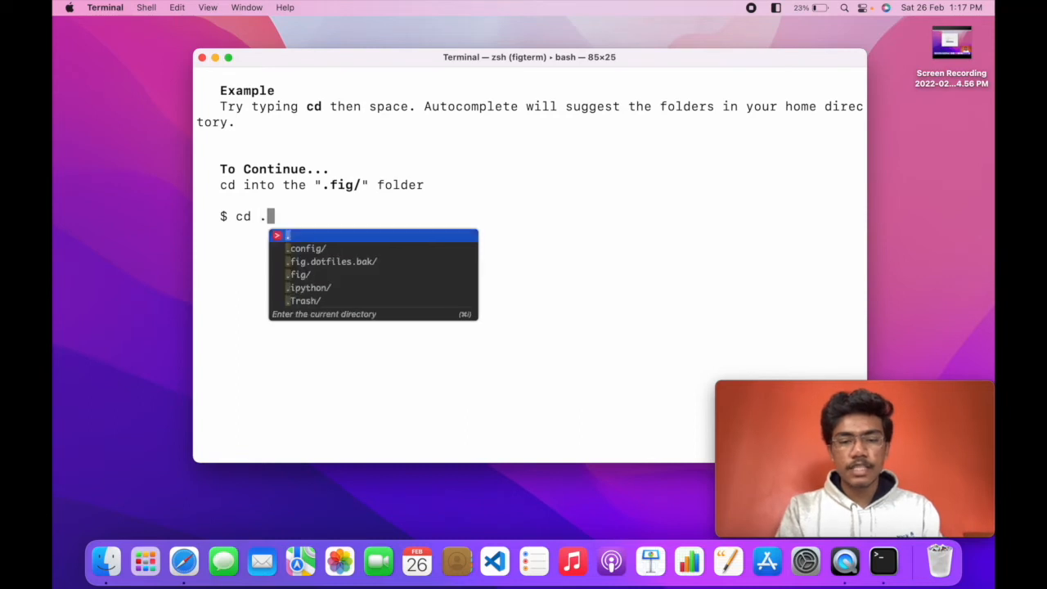
type("fi")
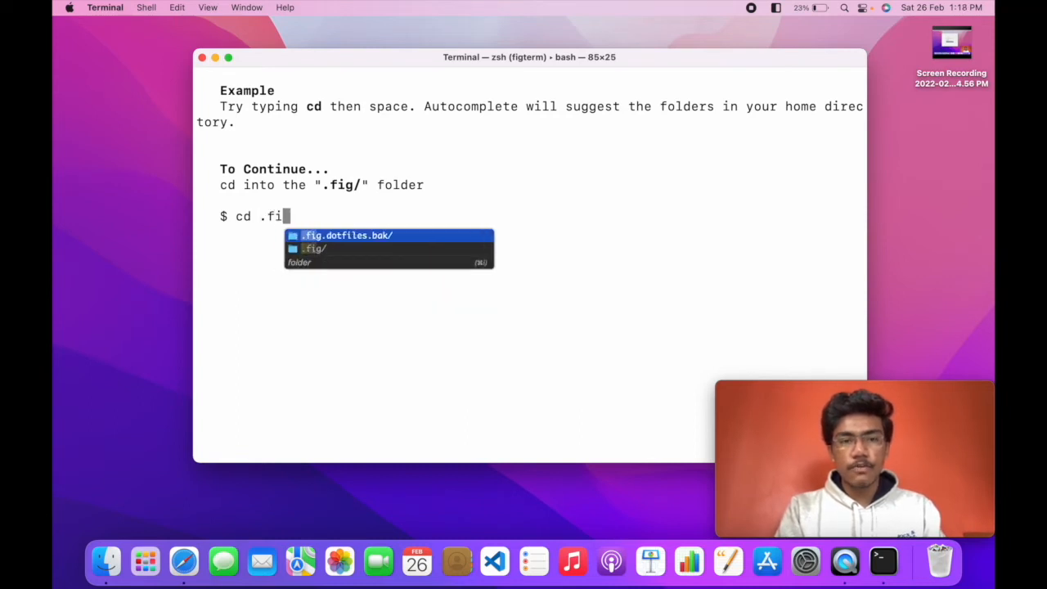
key("Down")
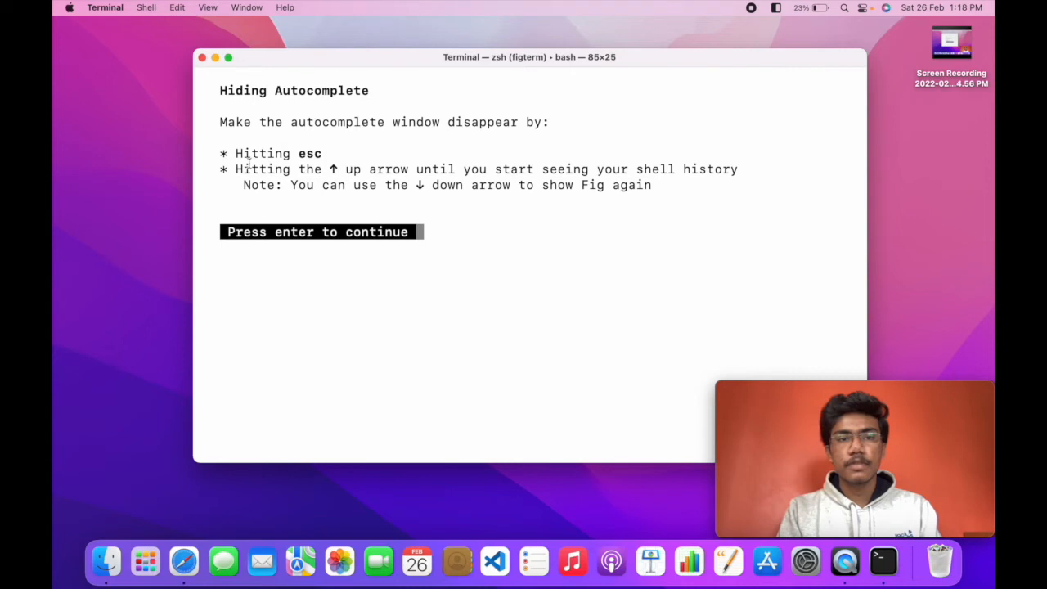
Complete the tutorial's git commit example using the popup, adding -m 'hello'
key("enter")
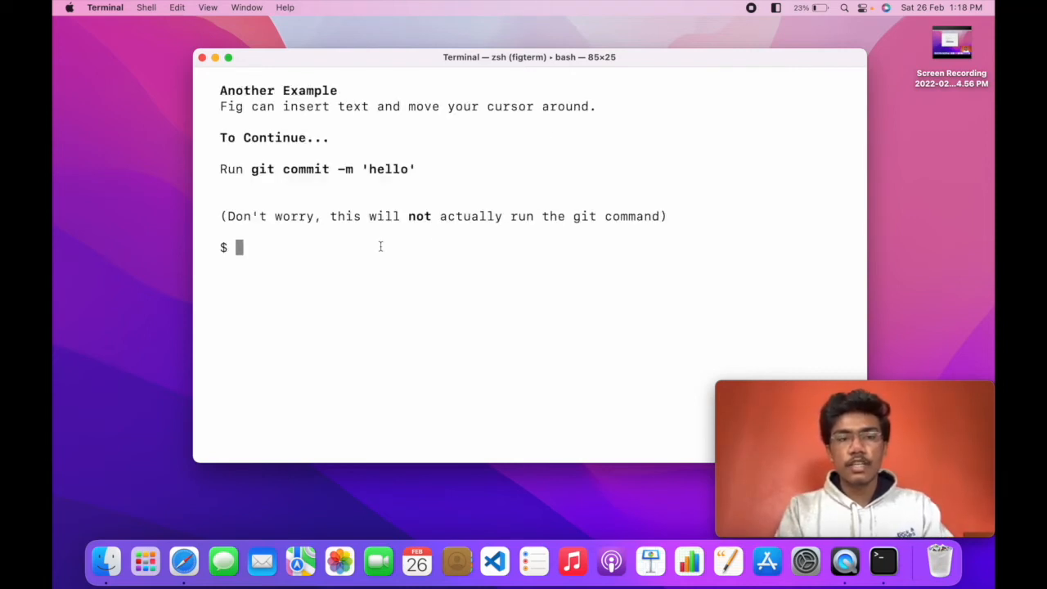
type("git")
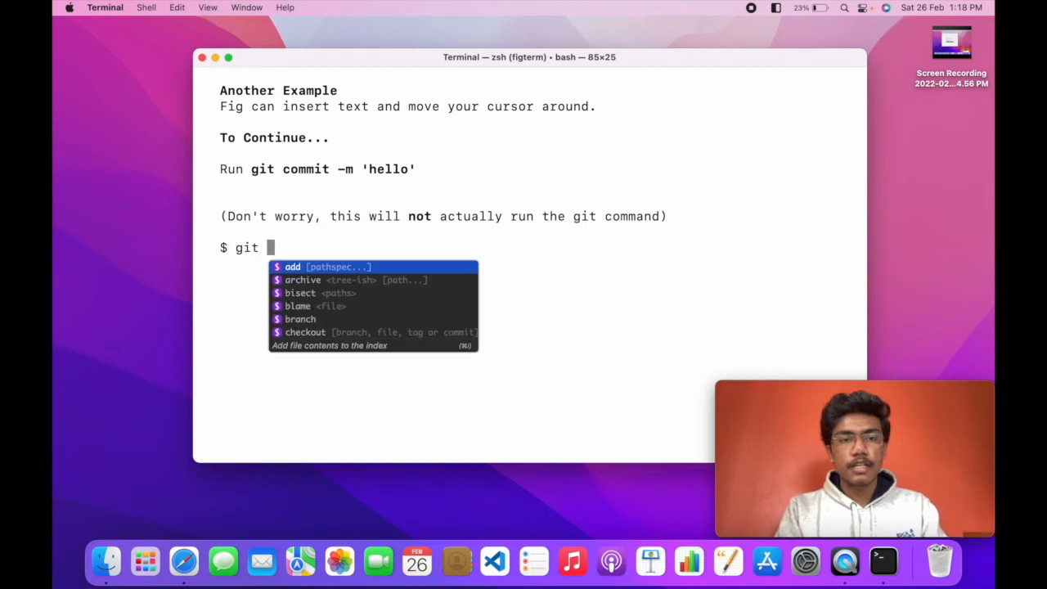
key("Down")
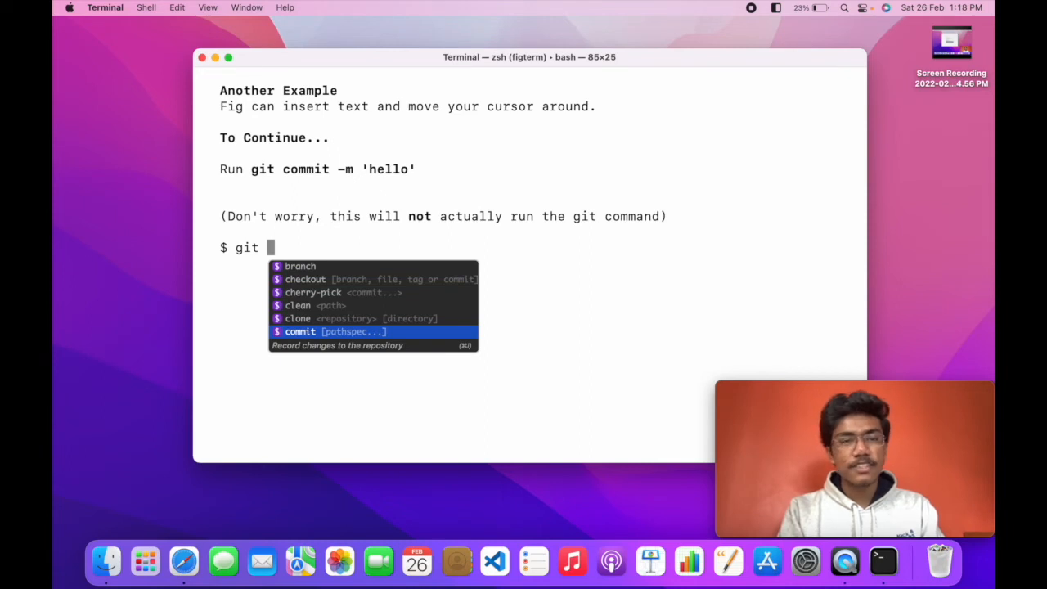
type("commit")
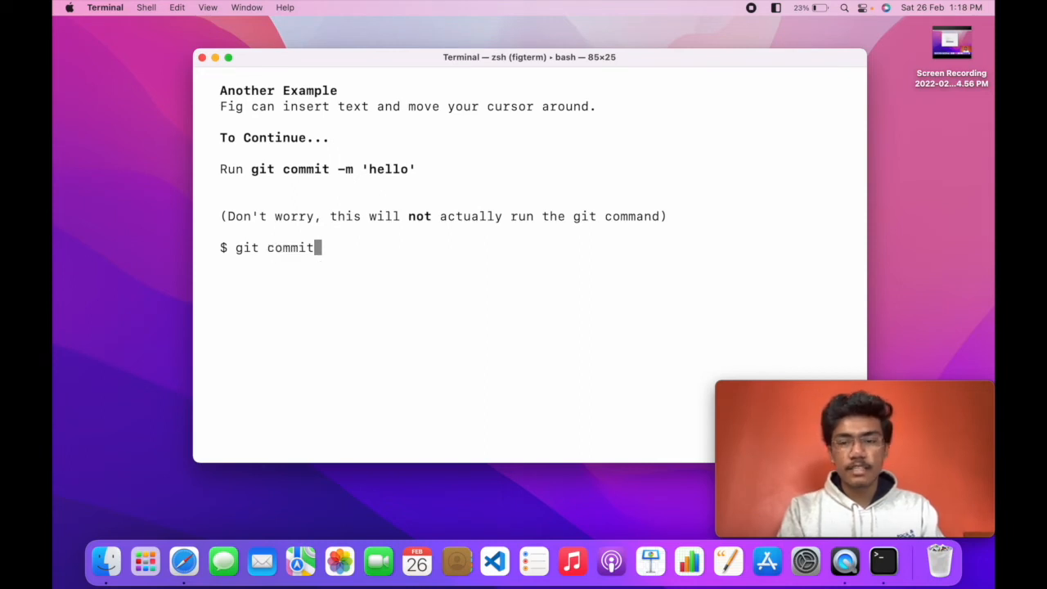
type("-m 'hello")
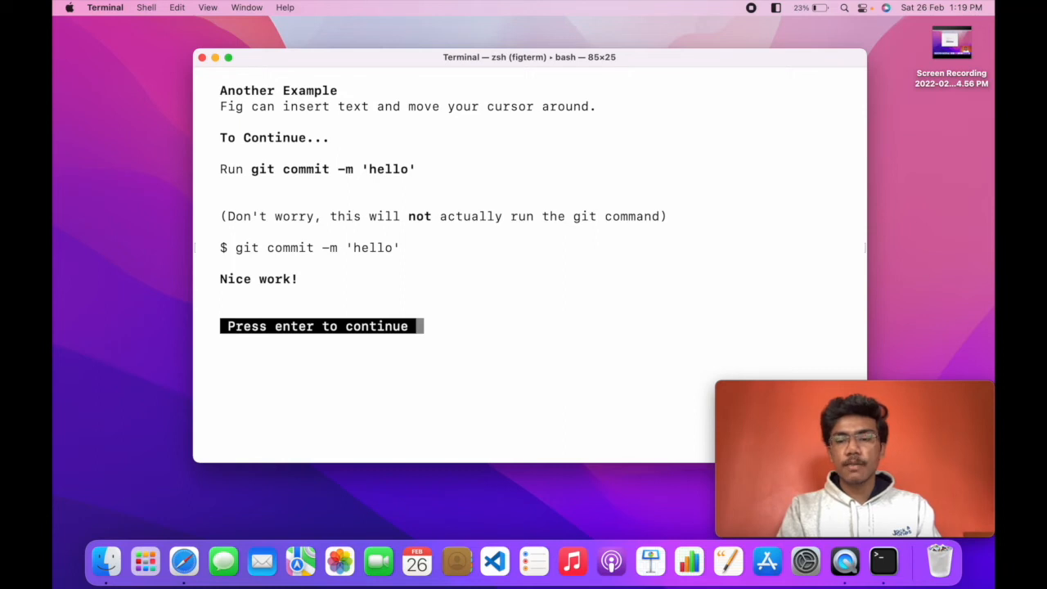
Advance through the Fig CLI page to the final sharing and contribution page
key("enter")
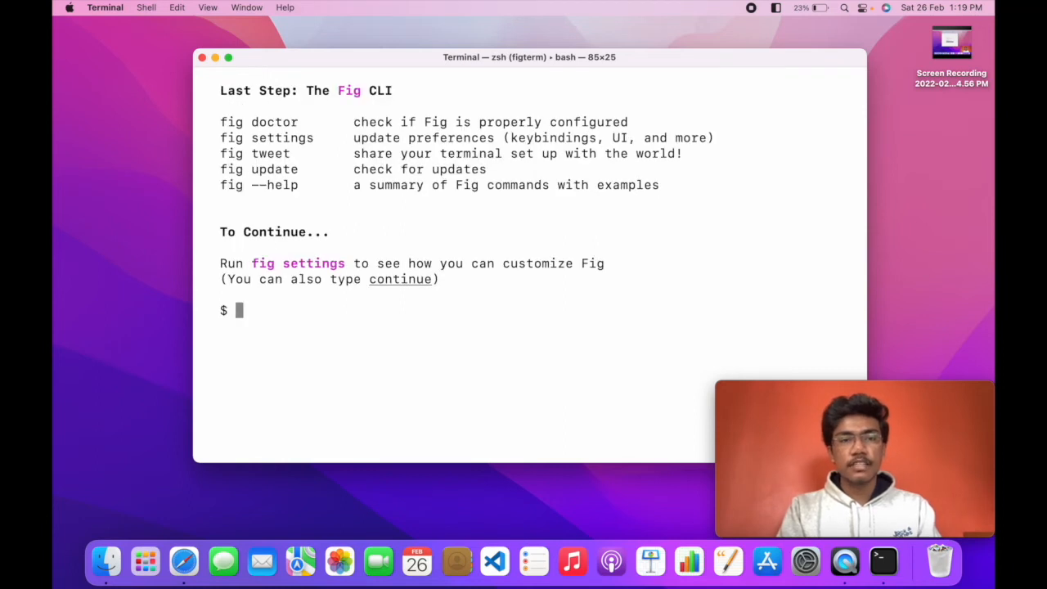
mouse_move(360, 150)
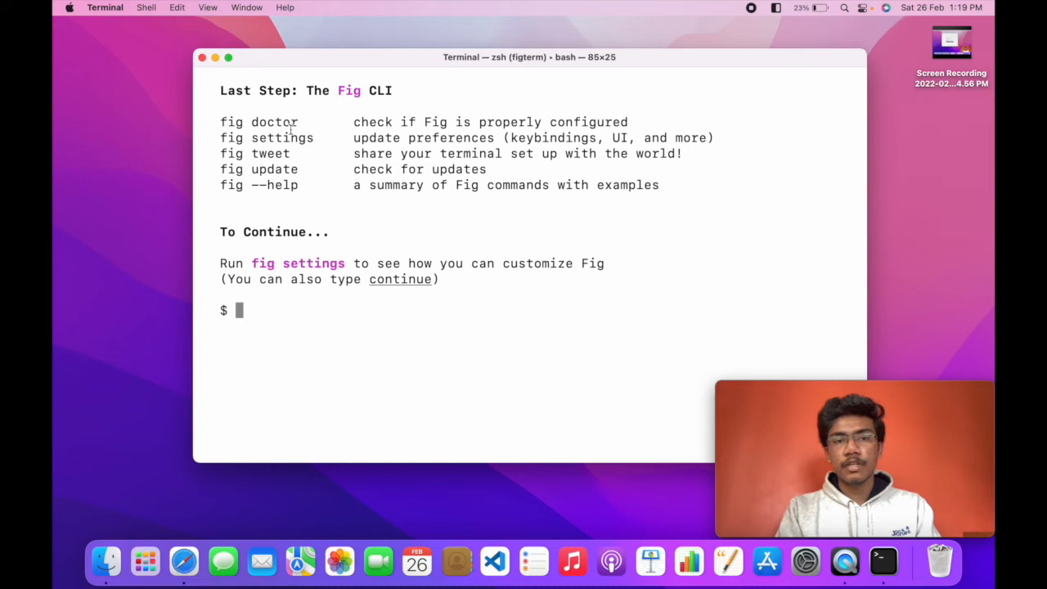
key("enter")
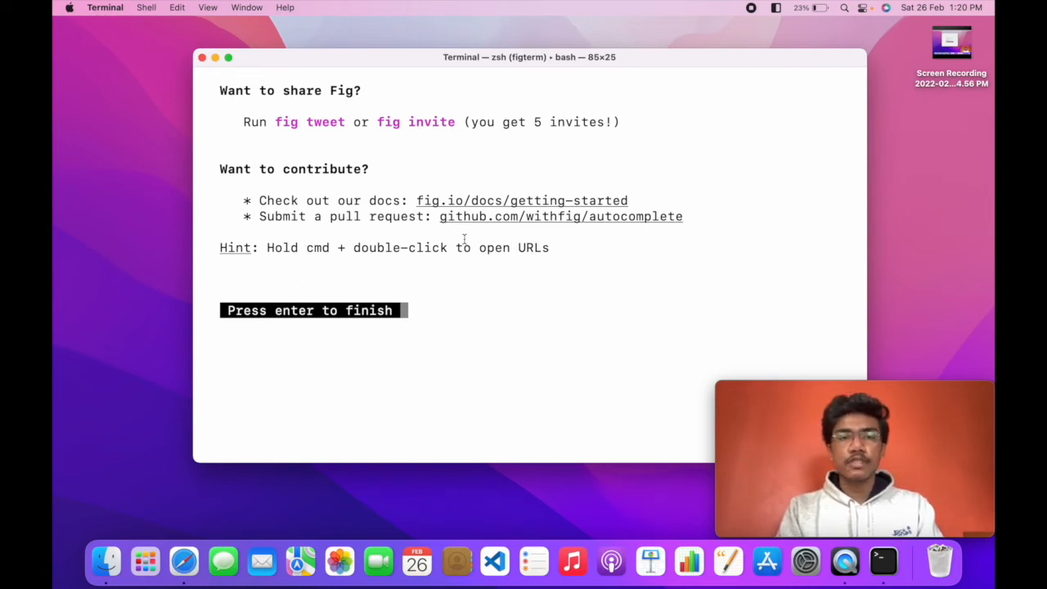
mouse_move(432, 295)
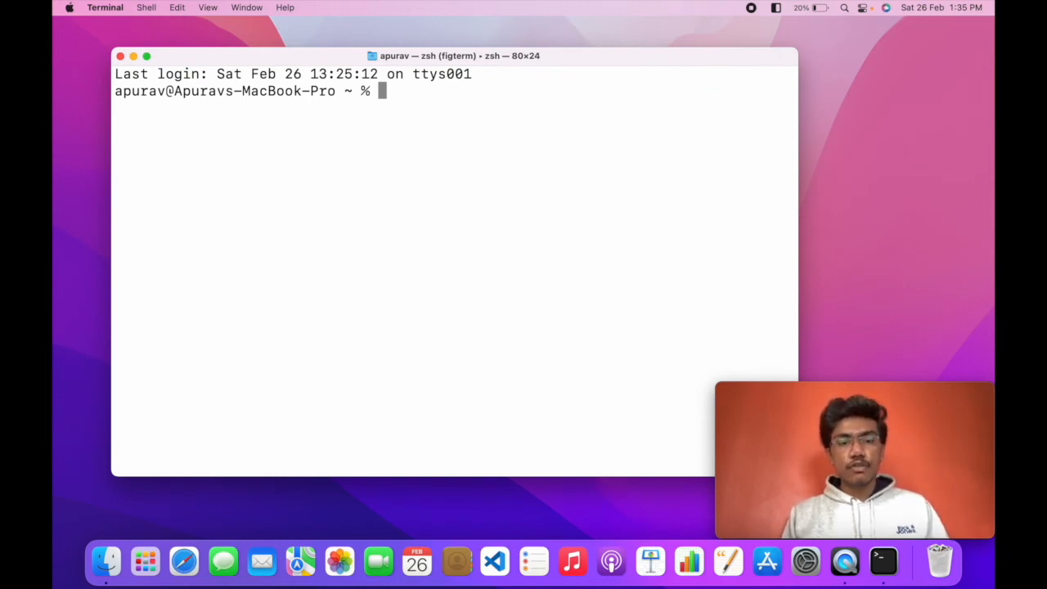
type("cd")
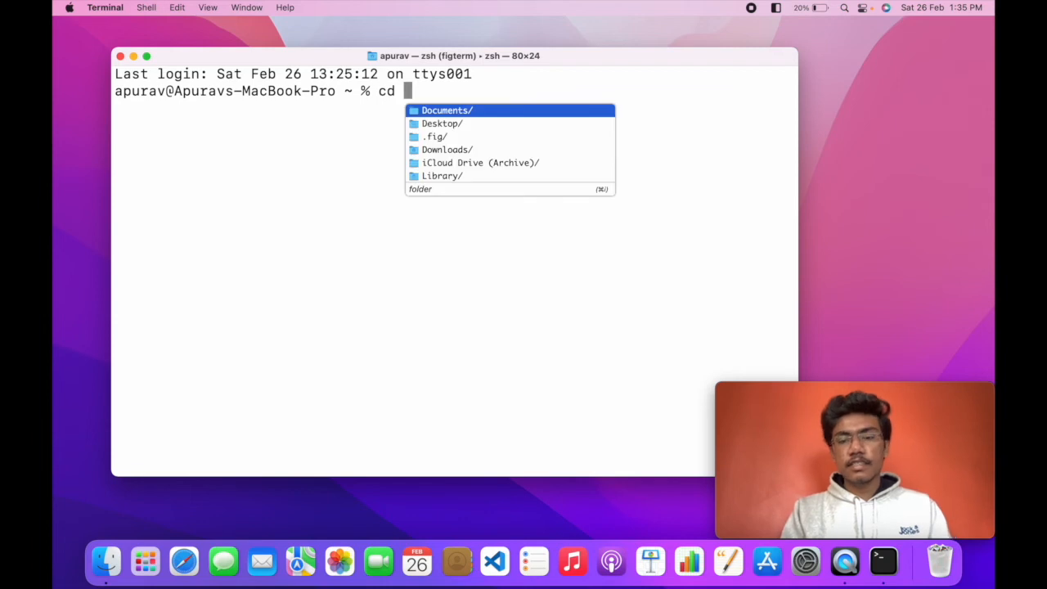
key("down")
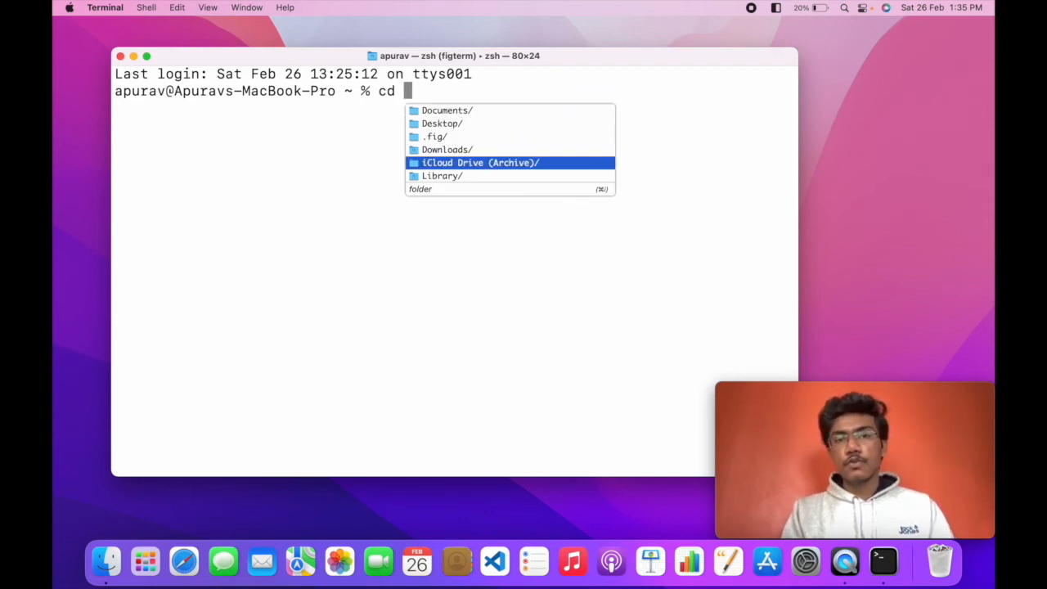
key("up")
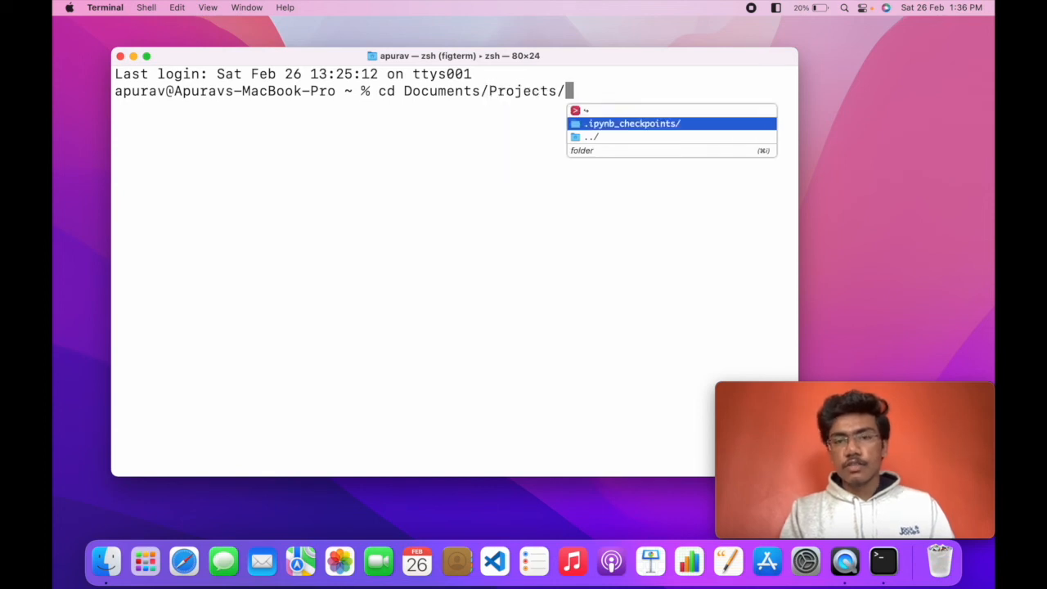
key("Backspace")
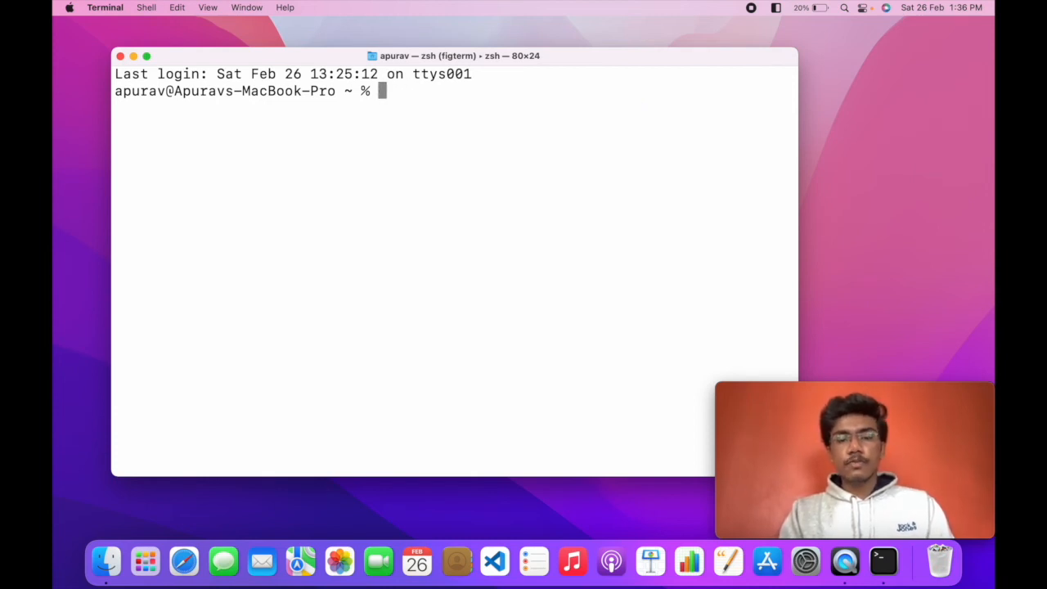
Browse Fig's git subcommand suggestions, then discard the line
type("git")
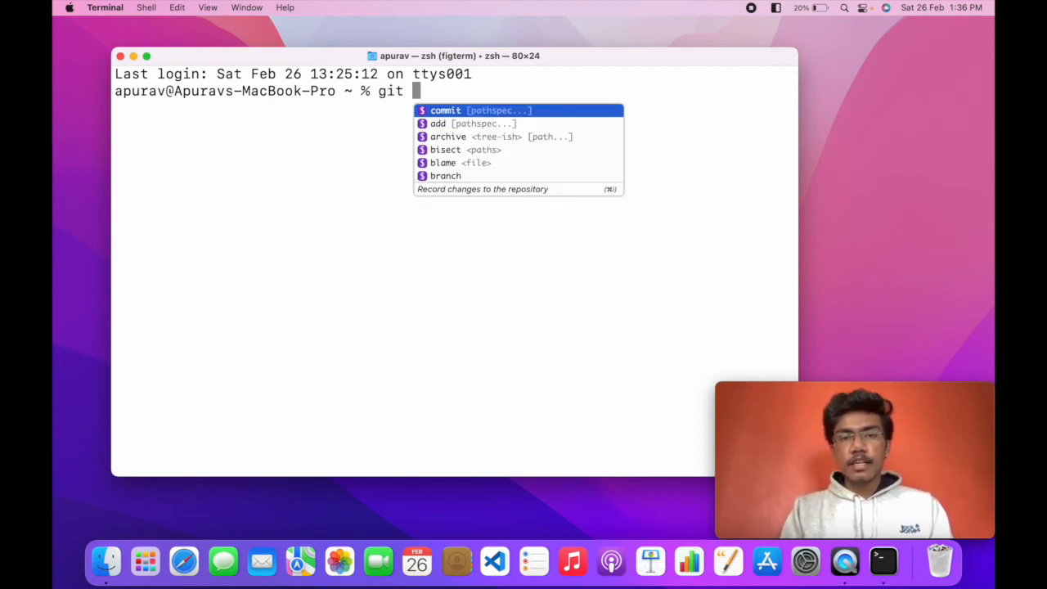
key("Down")
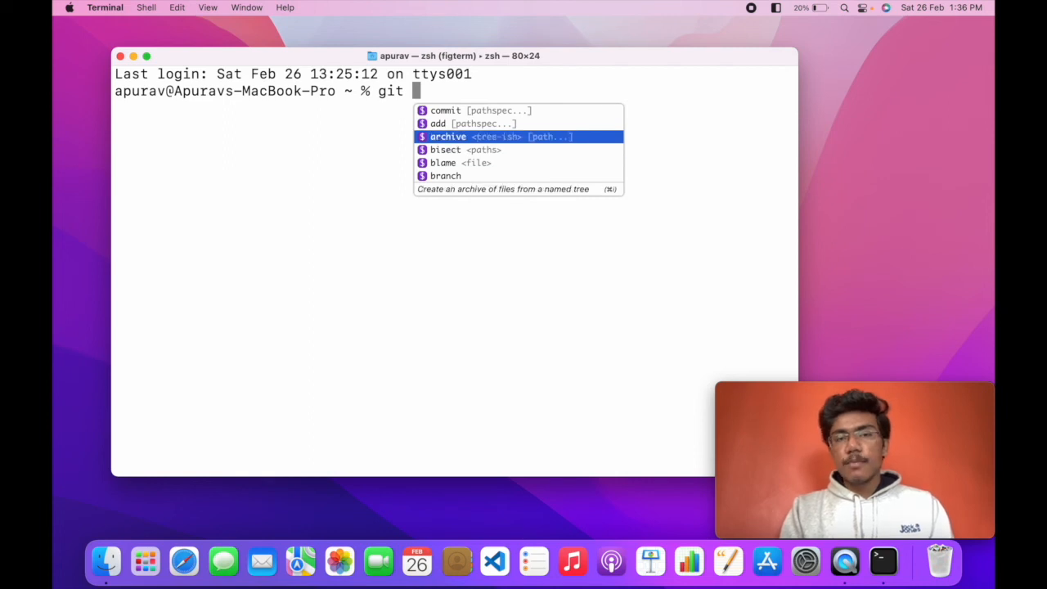
key("escape")
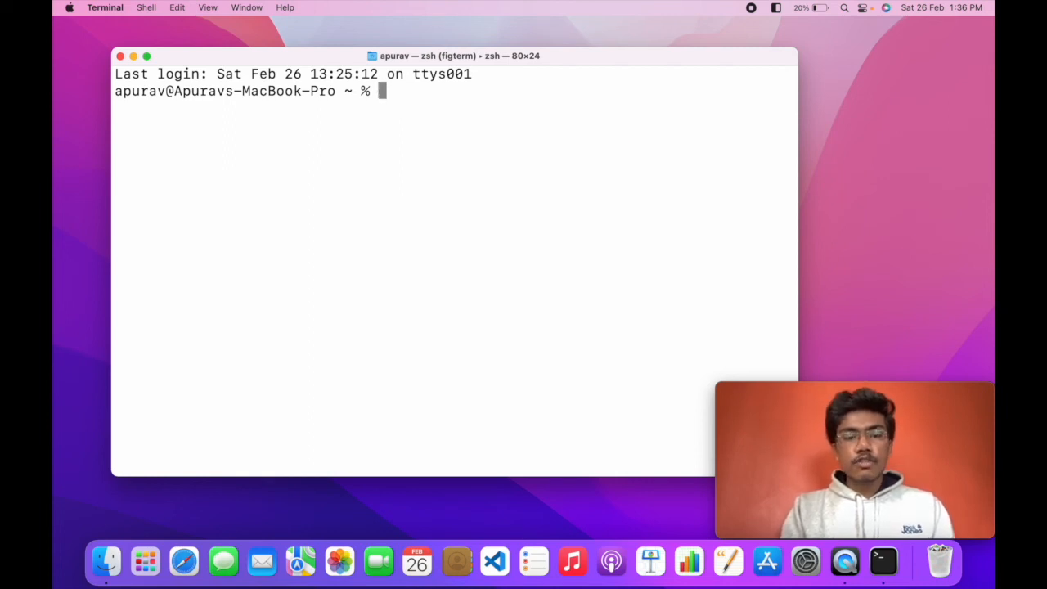
Check Fig suggestions for gcloud auth, then for aws subcommands
type("gc")
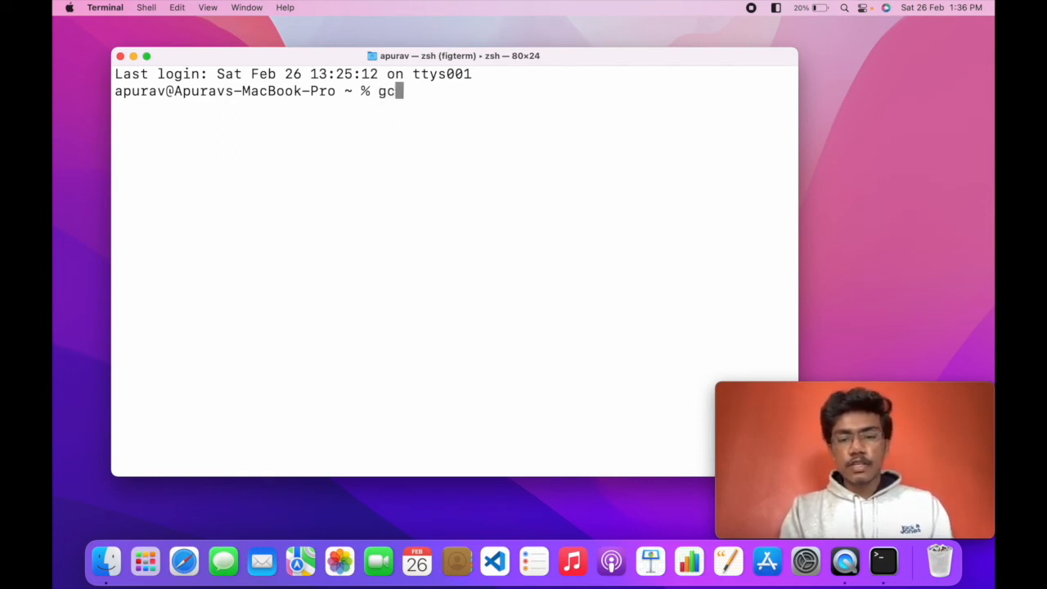
type("loud")
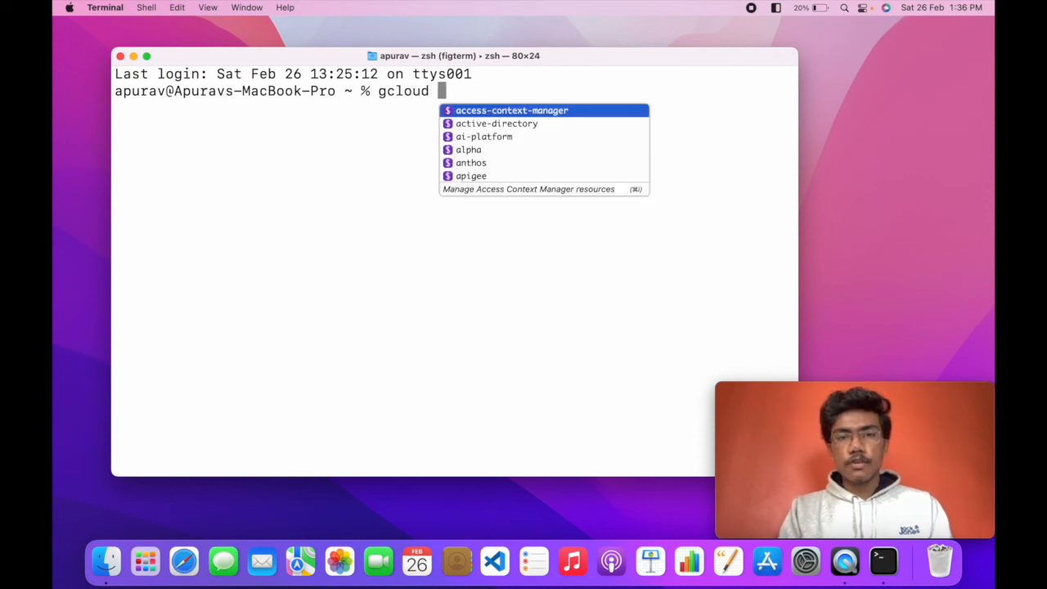
type("ai")
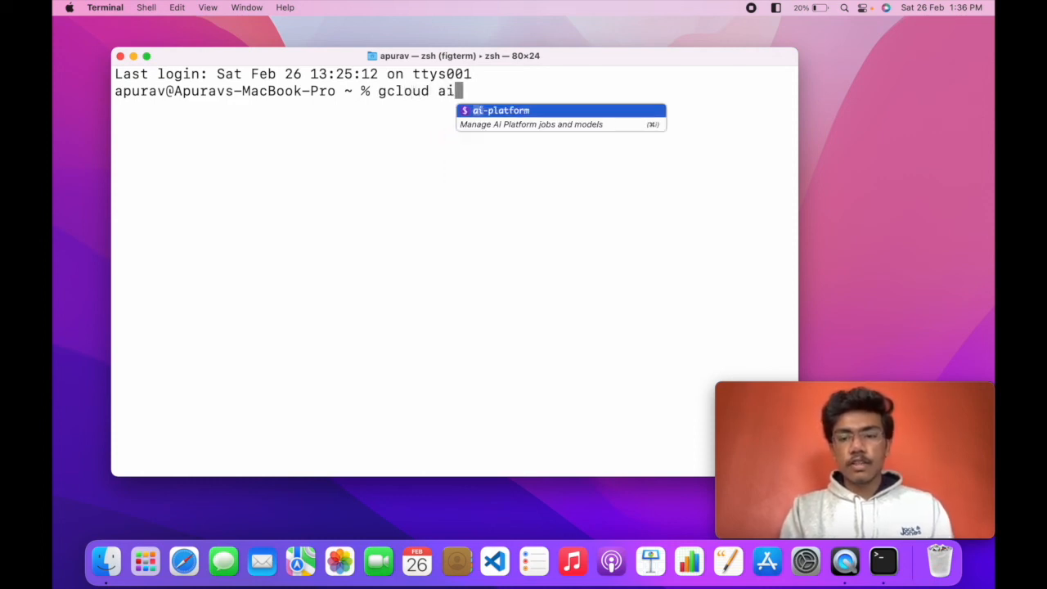
type("uth")
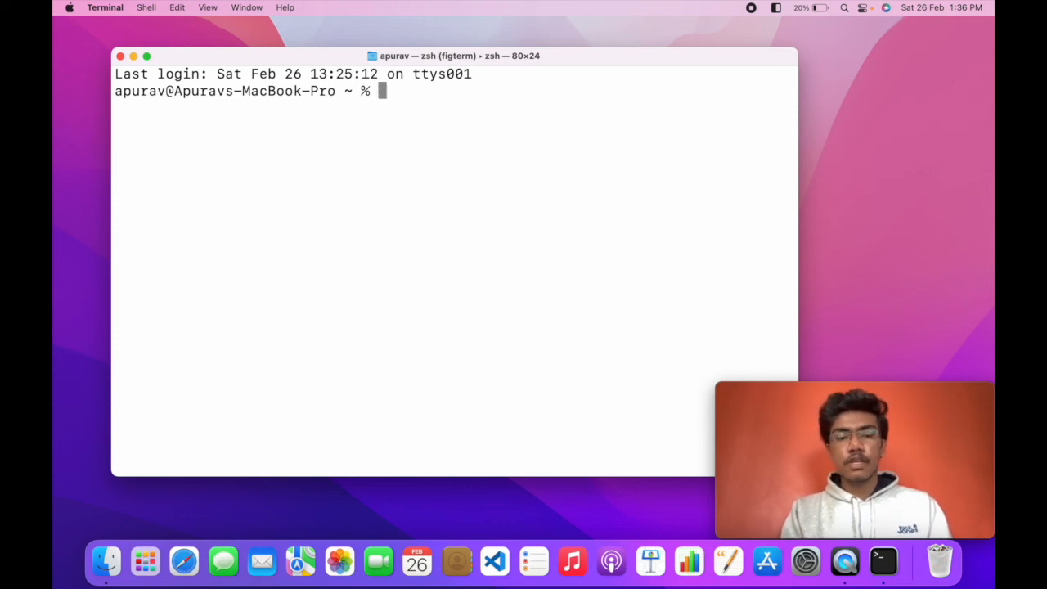
type("npm")
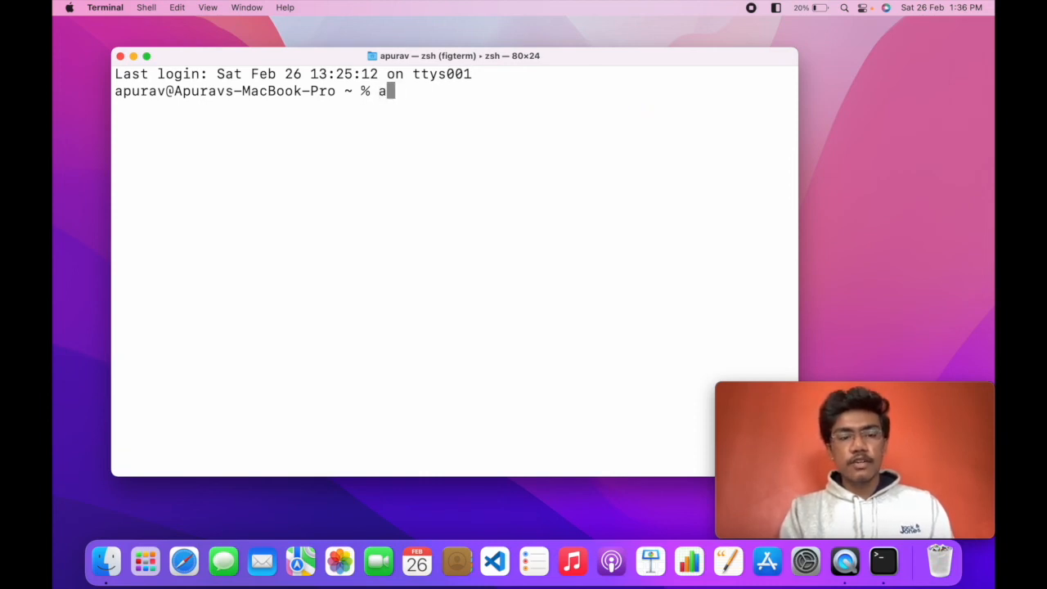
type("ws")
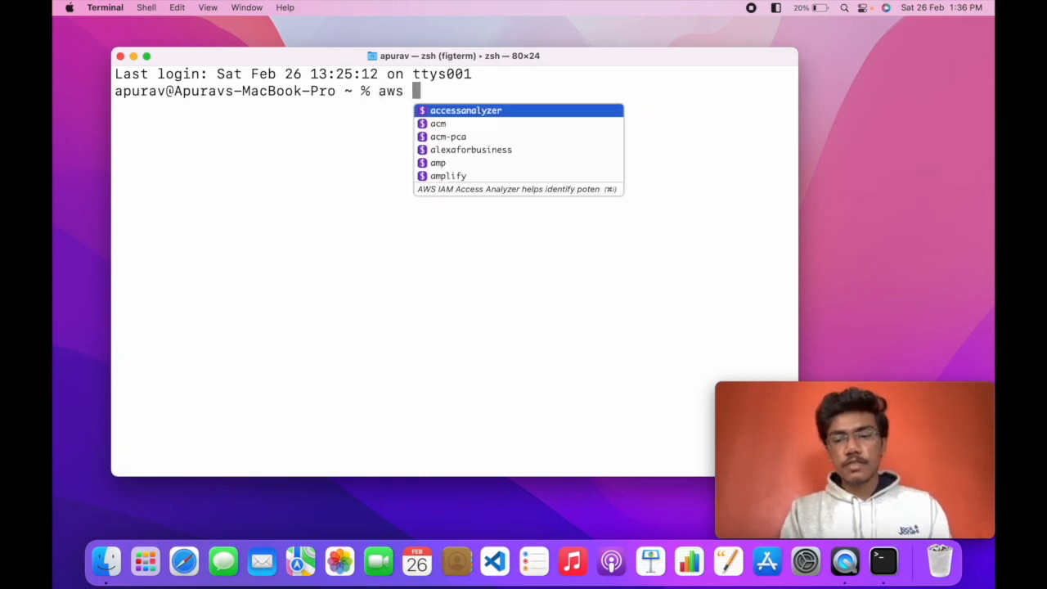